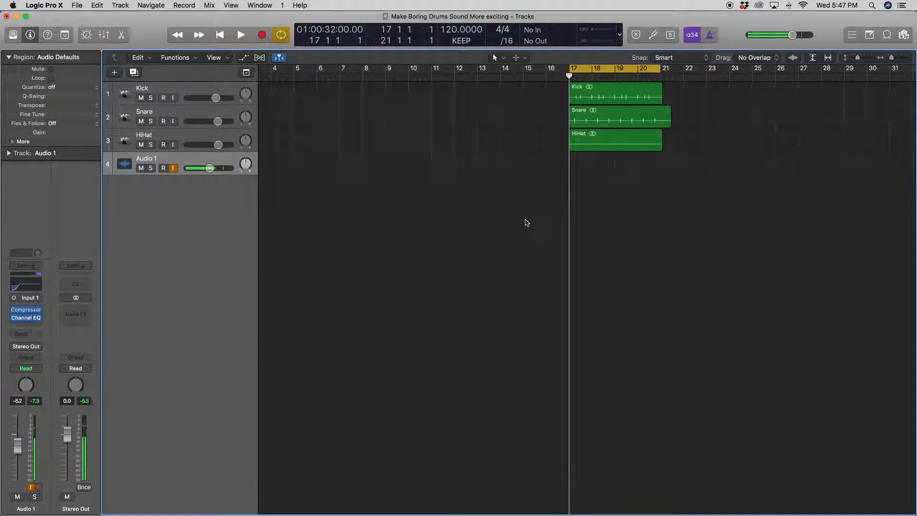
- Select the Kick, Snare and HiHat tracks and play back the drums
{"action": "left_click", "coordinate": [172, 168]}
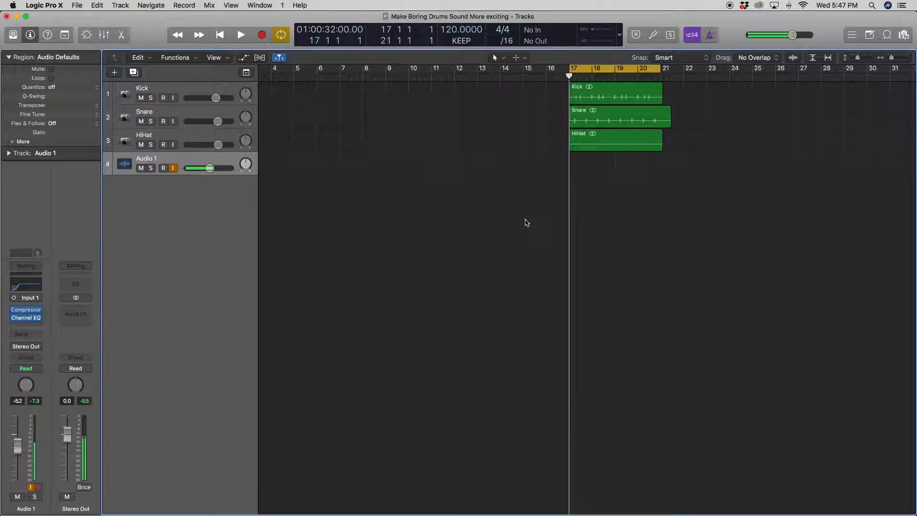
{"action": "left_click", "coordinate": [164, 168]}
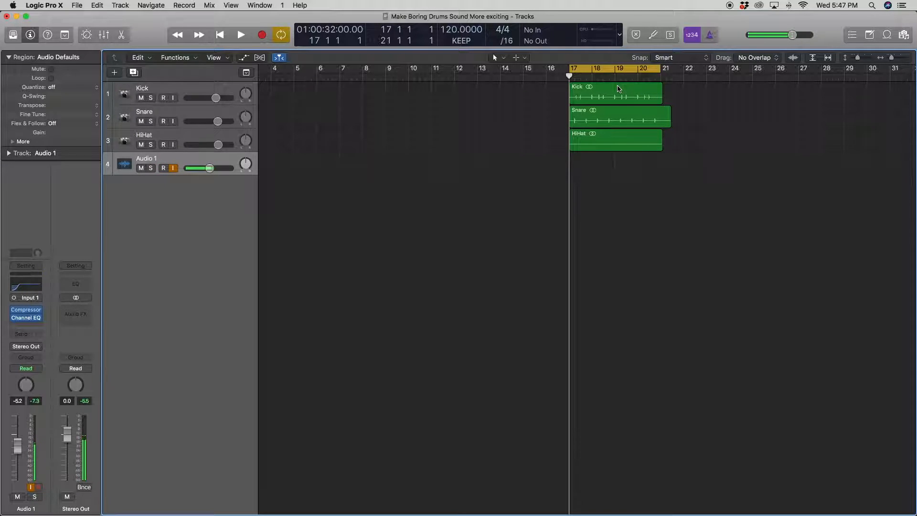
{"action": "left_click", "coordinate": [163, 169]}
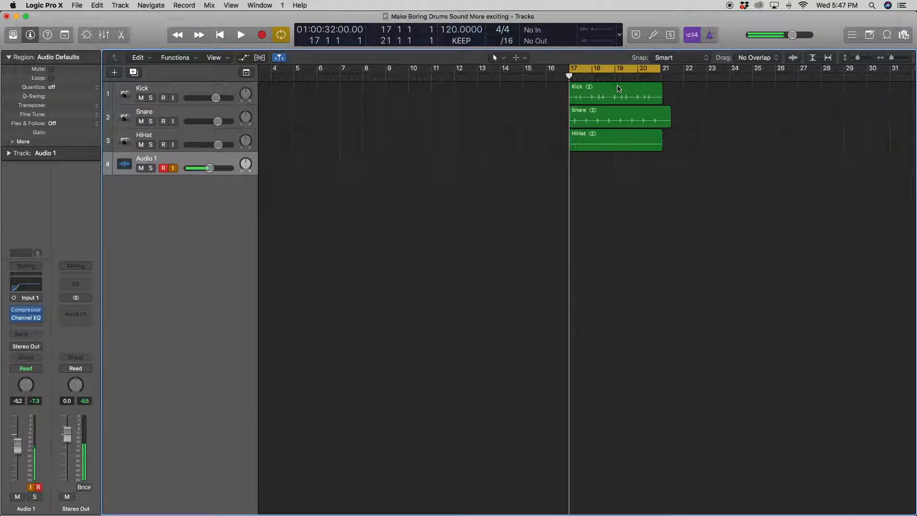
{"action": "left_click", "coordinate": [241, 34]}
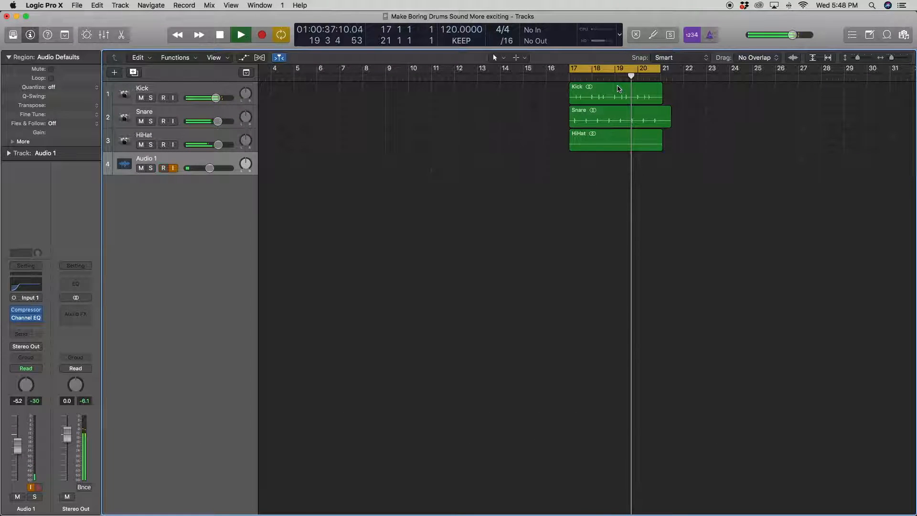
{"action": "left_click", "coordinate": [219, 34]}
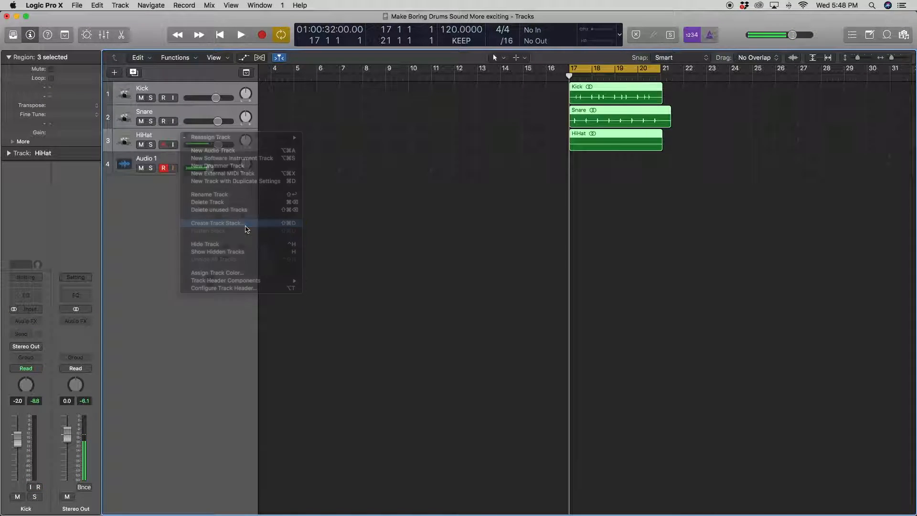
- Group the three drum tracks into a summing track stack named Drums
{"action": "left_click", "coordinate": [215, 223]}
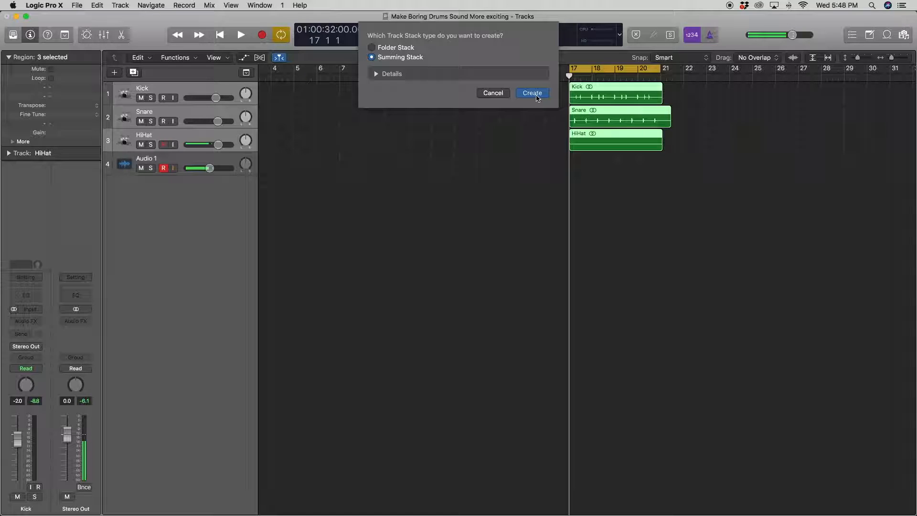
{"action": "left_click", "coordinate": [531, 92]}
{"action": "type", "text": "Dru"}
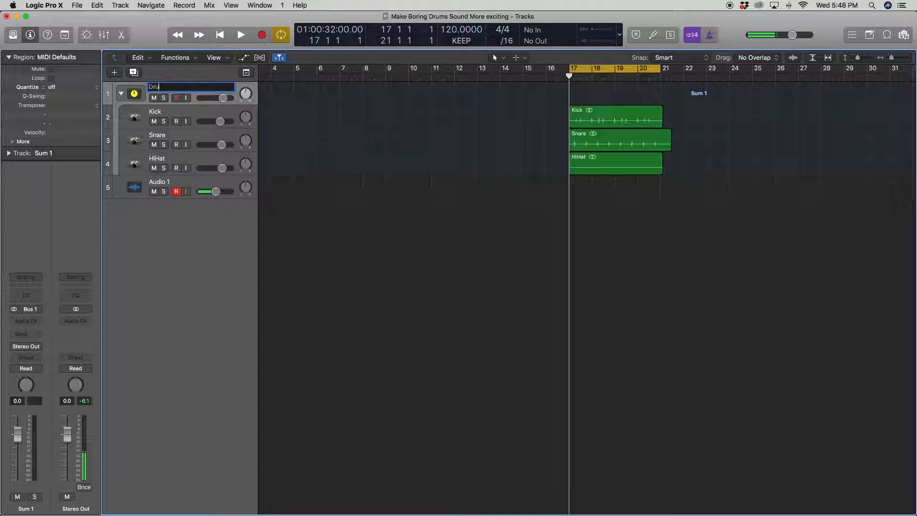
{"action": "key", "text": "Return"}
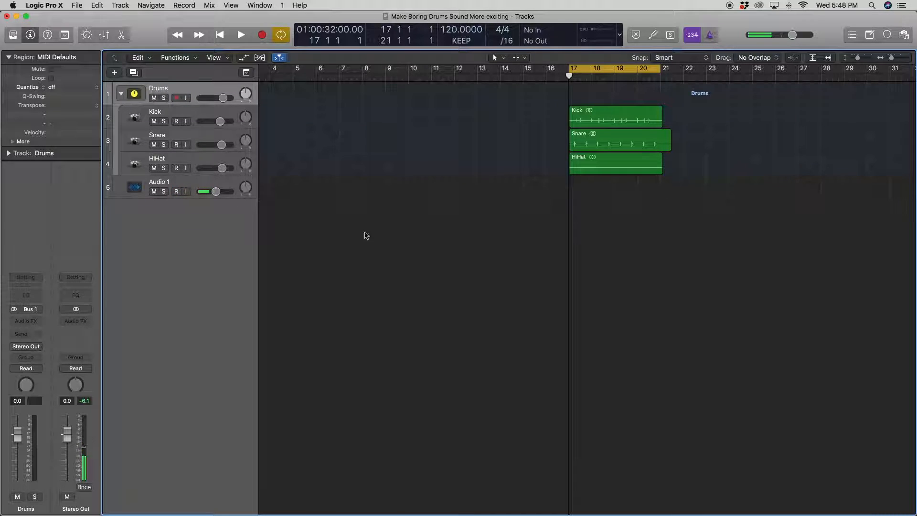
{"action": "left_click", "coordinate": [175, 191]}
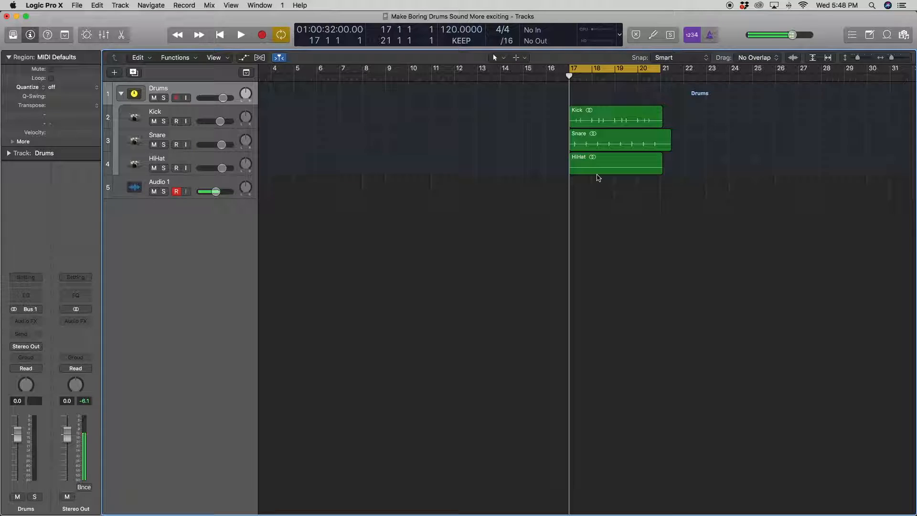
{"action": "mouse_move", "coordinate": [623, 118]}
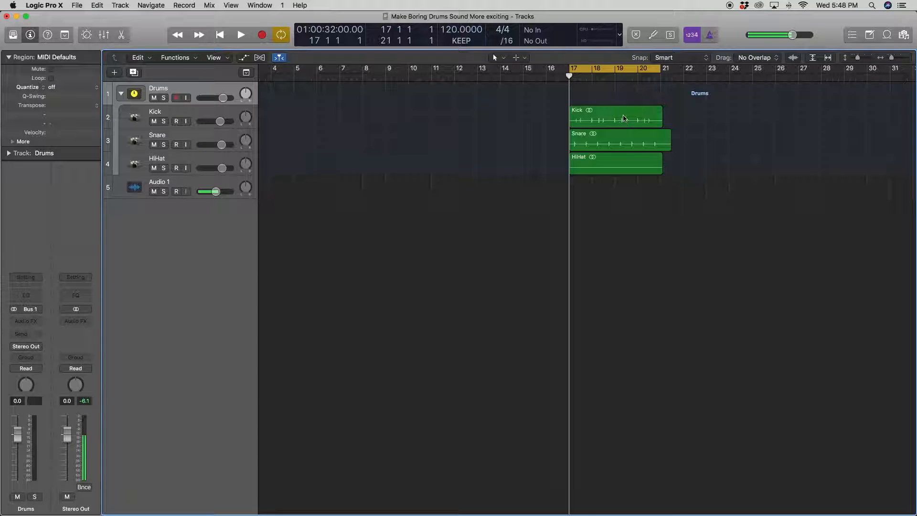
{"action": "left_click", "coordinate": [177, 191]}
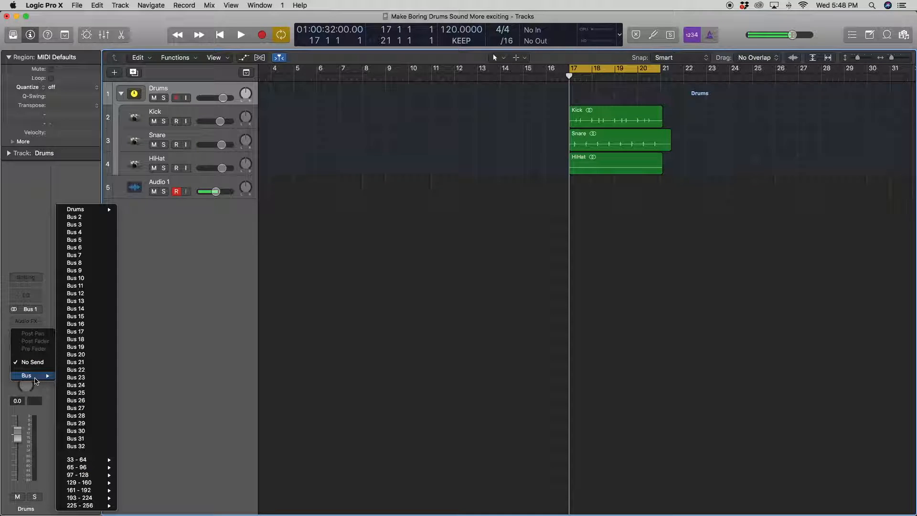
- Send Drums to Bus 2 and load Space Designer's 0.3s Drum Booth Three on Aux 2
{"action": "left_click", "coordinate": [75, 224]}
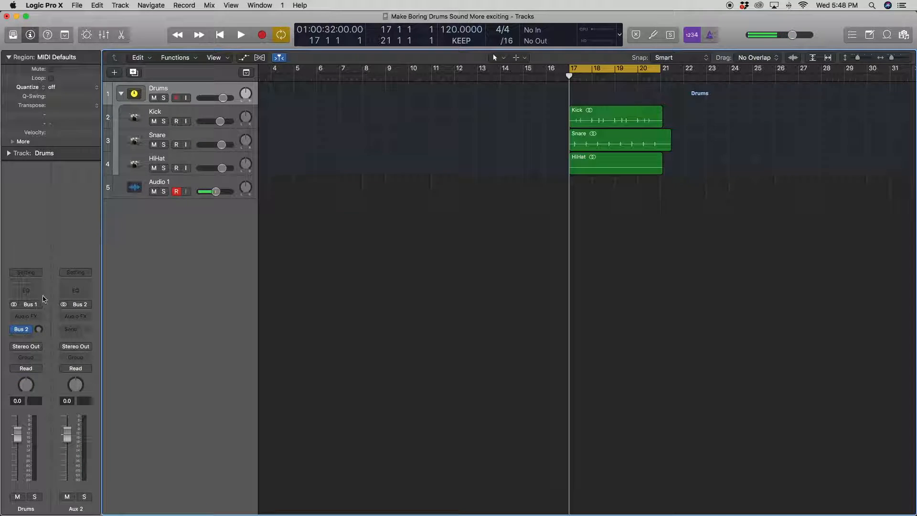
{"action": "left_click", "coordinate": [25, 316]}
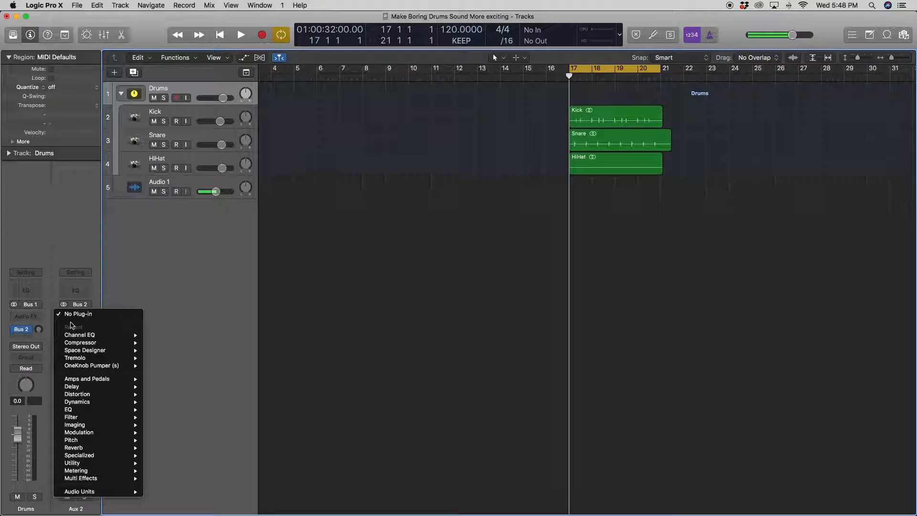
{"action": "left_click", "coordinate": [74, 447]}
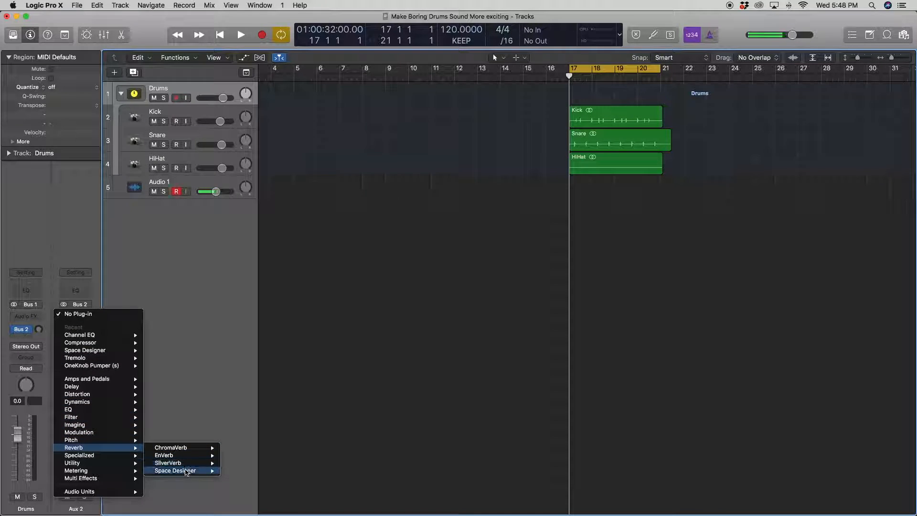
{"action": "left_click", "coordinate": [175, 470]}
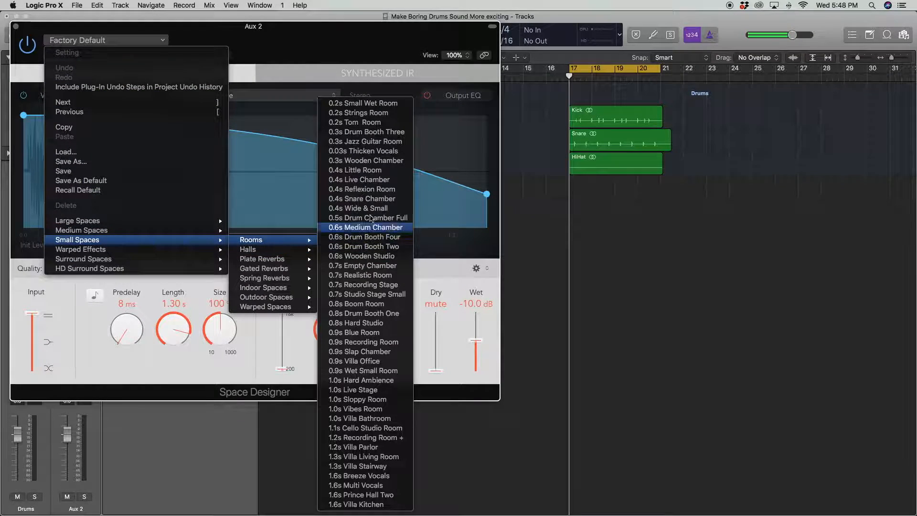
{"action": "mouse_move", "coordinate": [362, 132]}
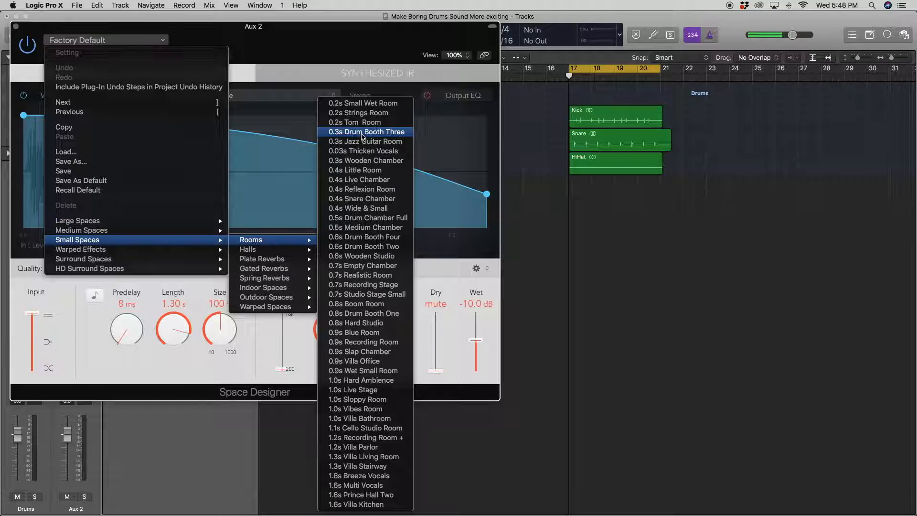
{"action": "left_click", "coordinate": [365, 132]}
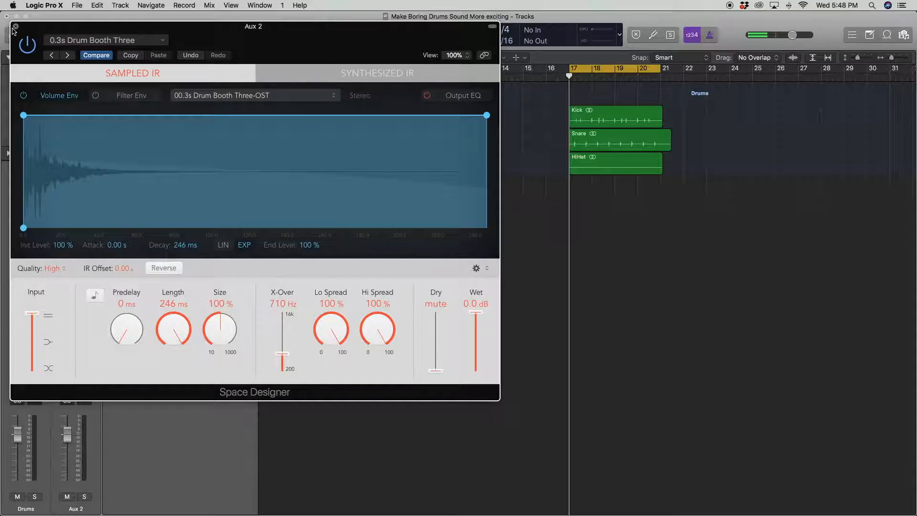
{"action": "left_click", "coordinate": [15, 31]}
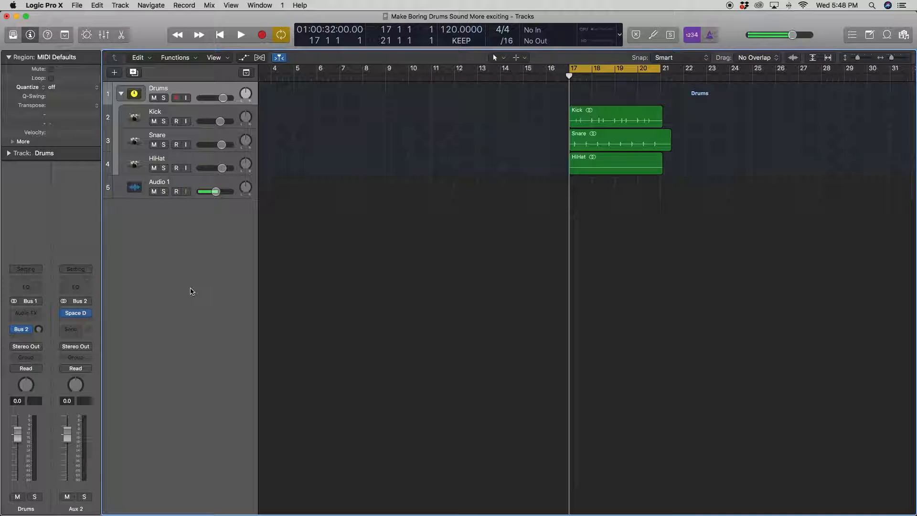
- Lower the Drums Bus 2 reverb send to -17 dB during playback
{"action": "left_click", "coordinate": [177, 191]}
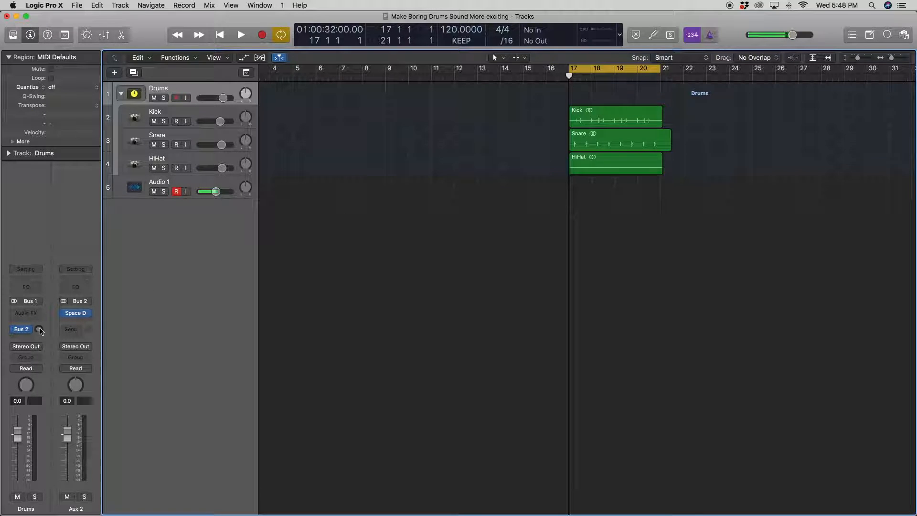
{"action": "left_click", "coordinate": [240, 34]}
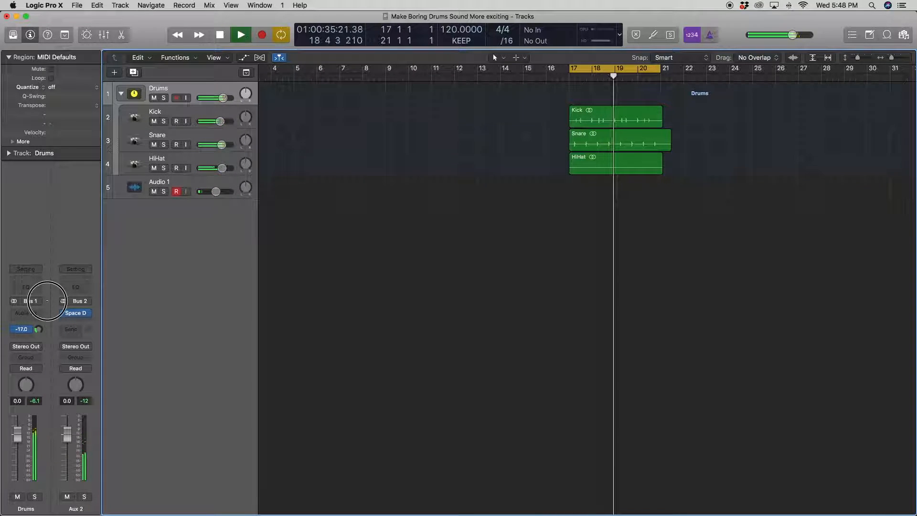
{"action": "left_click", "coordinate": [219, 35]}
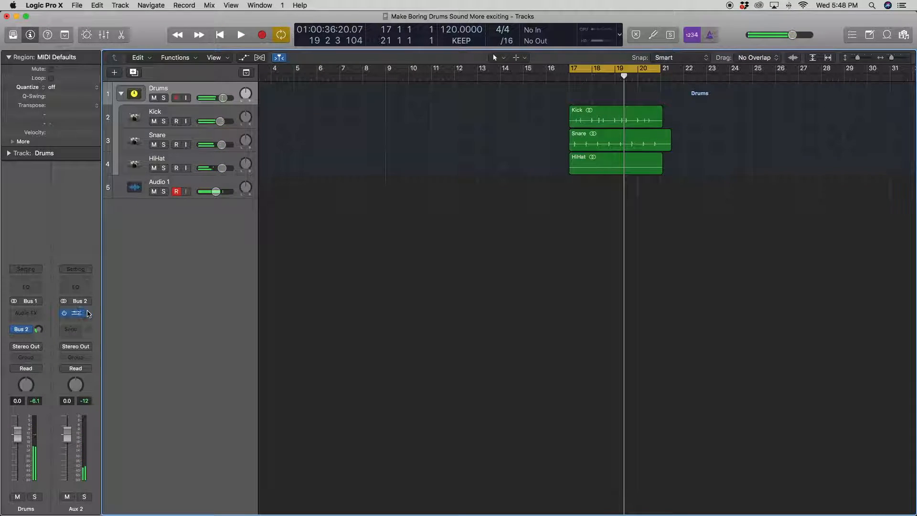
{"action": "left_click", "coordinate": [75, 313]}
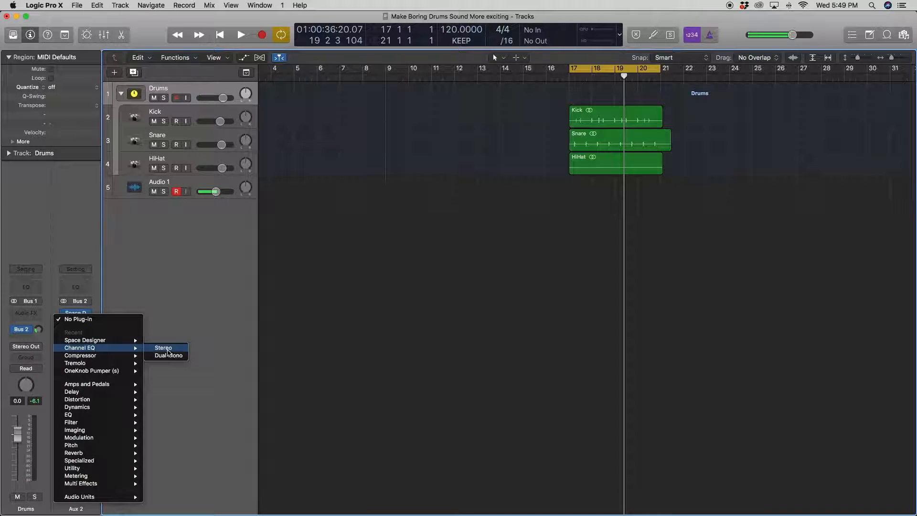
- Add a stereo Channel EQ after Space Designer on Aux 2, cutting the reverb's lows
{"action": "left_click", "coordinate": [163, 348]}
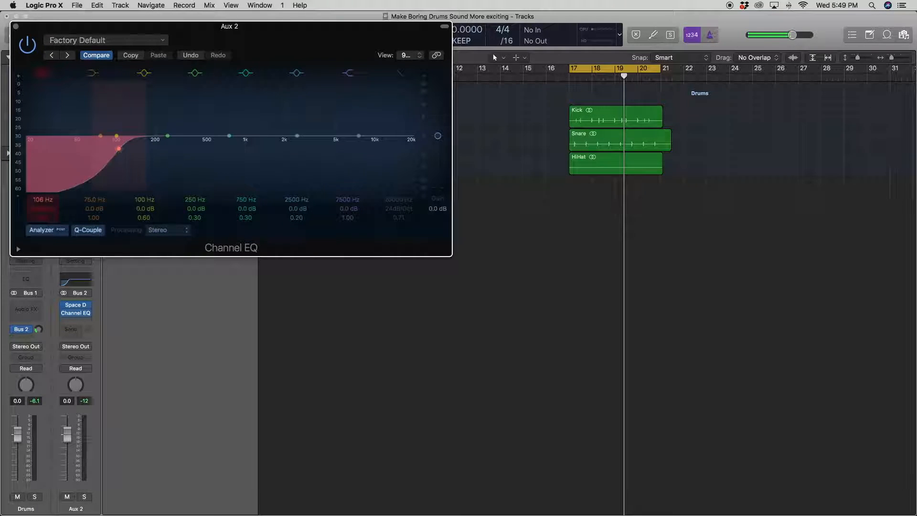
{"action": "left_click_drag", "start_coordinate": [229, 26], "coordinate": [308, 114]}
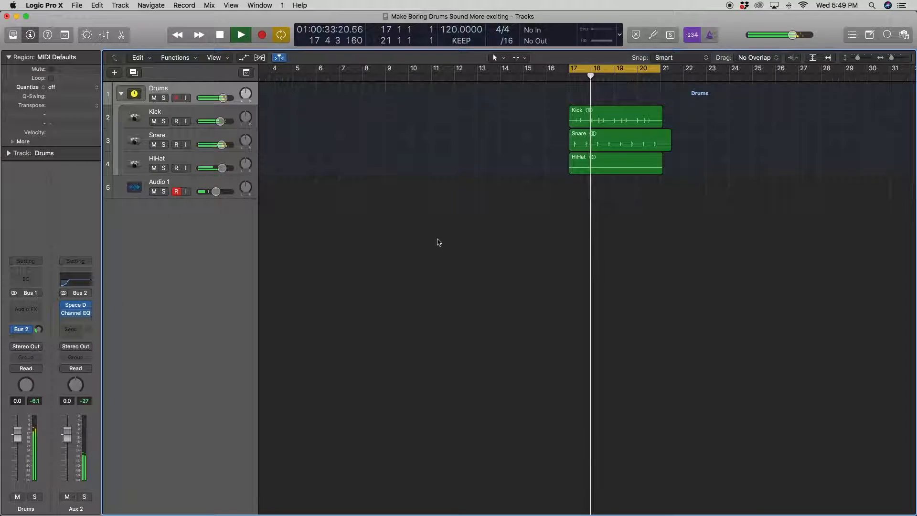
{"action": "left_click", "coordinate": [219, 34]}
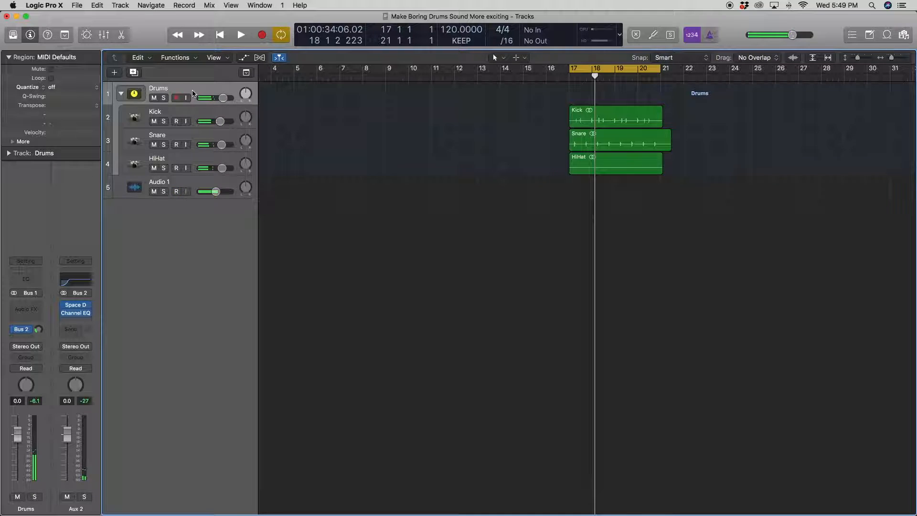
- Send the Kick track to Bus 3 and insert a Compressor on Aux 3
{"action": "left_click", "coordinate": [155, 112]}
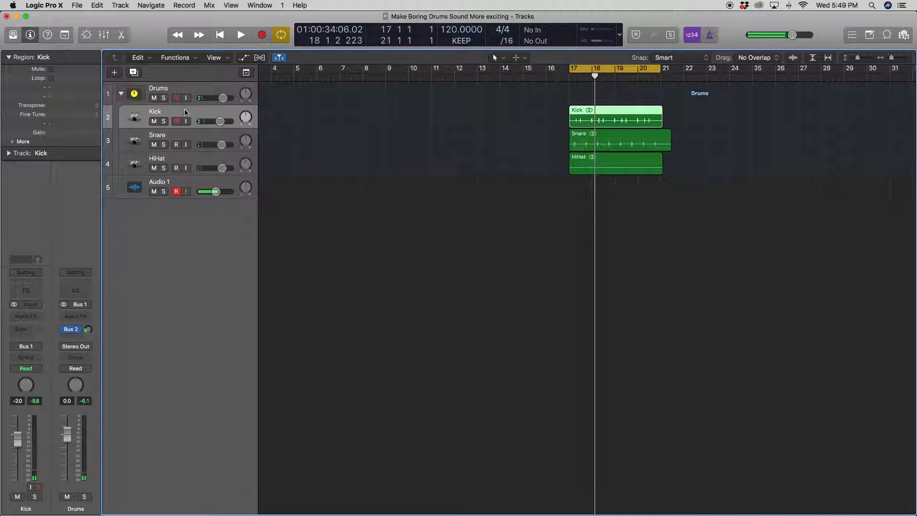
{"action": "left_click", "coordinate": [176, 191]}
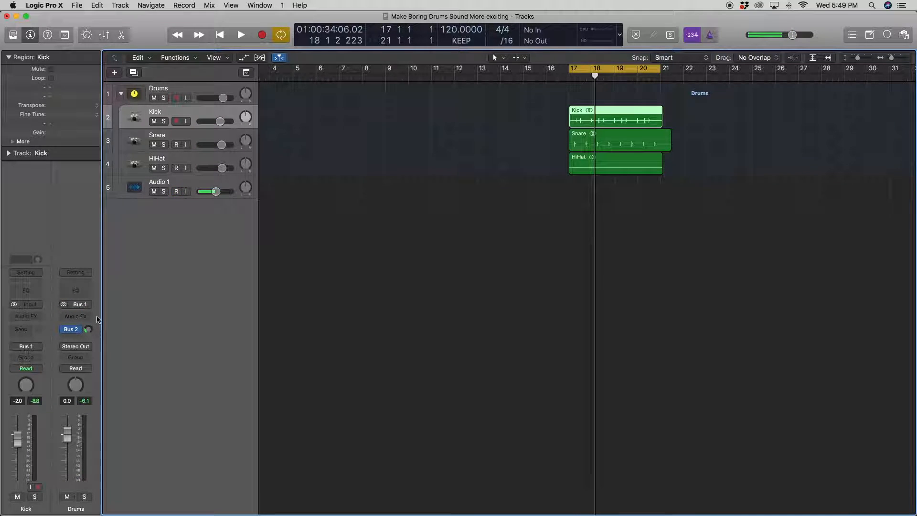
{"action": "mouse_move", "coordinate": [204, 110]}
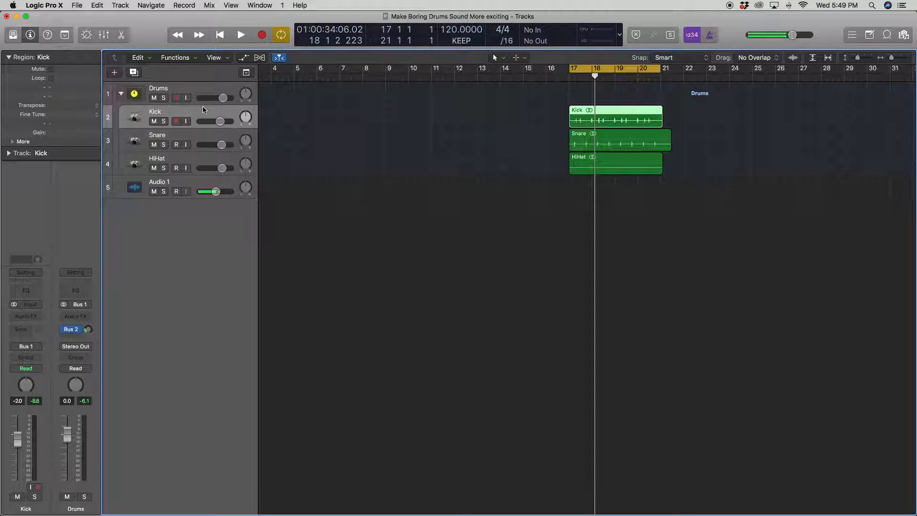
{"action": "left_click", "coordinate": [176, 191]}
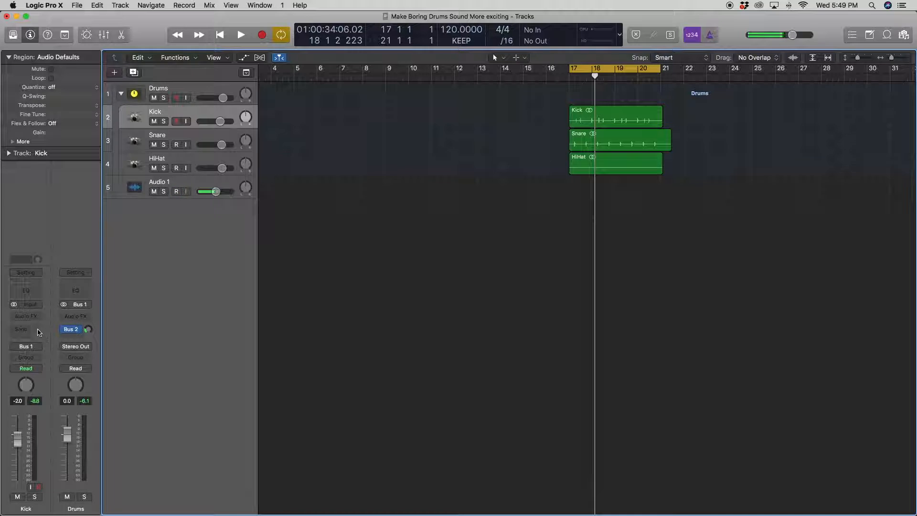
{"action": "left_click", "coordinate": [25, 328]}
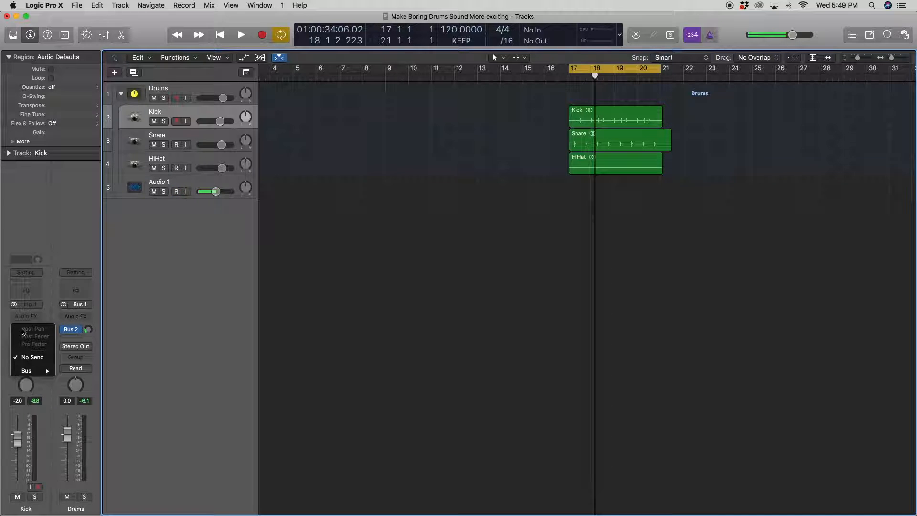
{"action": "left_click", "coordinate": [26, 370]}
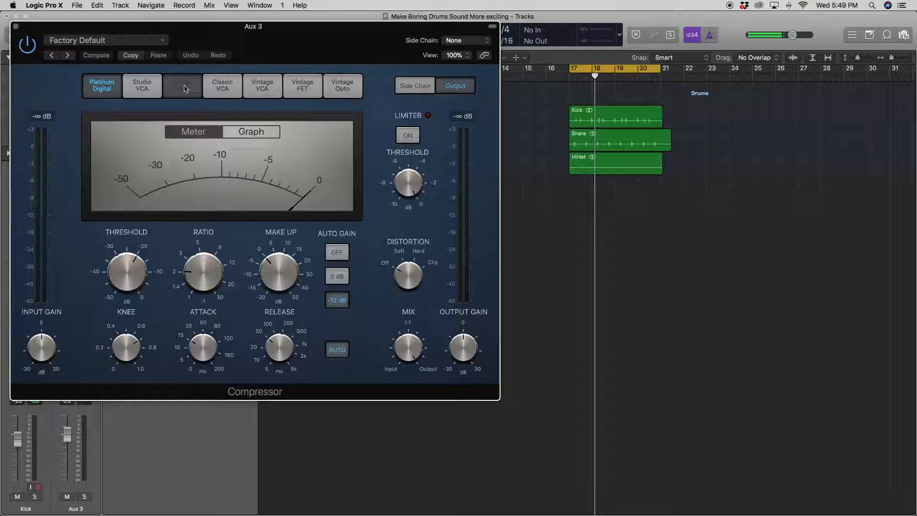
{"action": "left_click", "coordinate": [182, 85]}
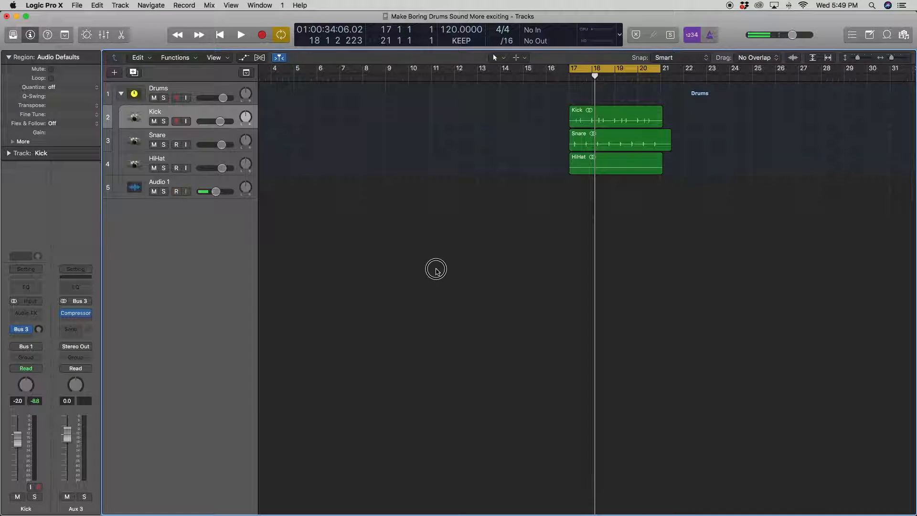
- Rename Aux 2 to Room Reverb and Aux 3 to NY Compression
{"action": "left_click", "coordinate": [75, 508]}
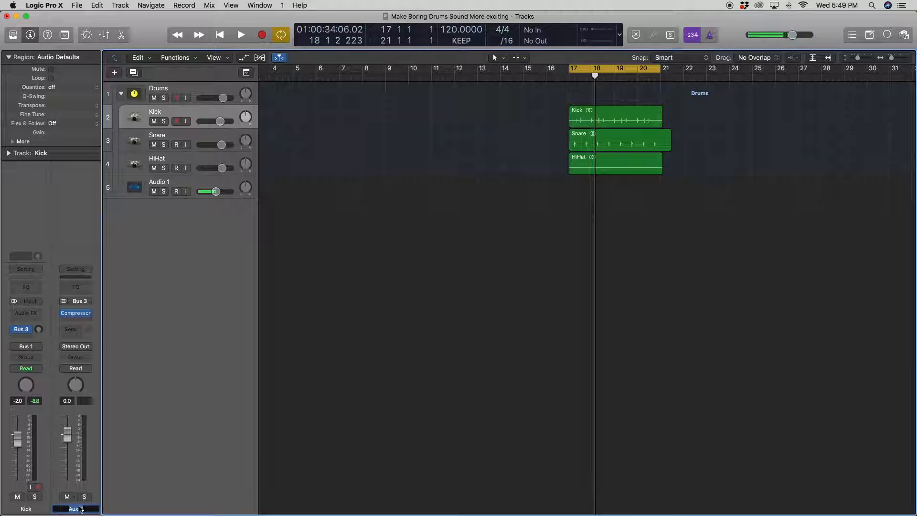
{"action": "left_click", "coordinate": [176, 191]}
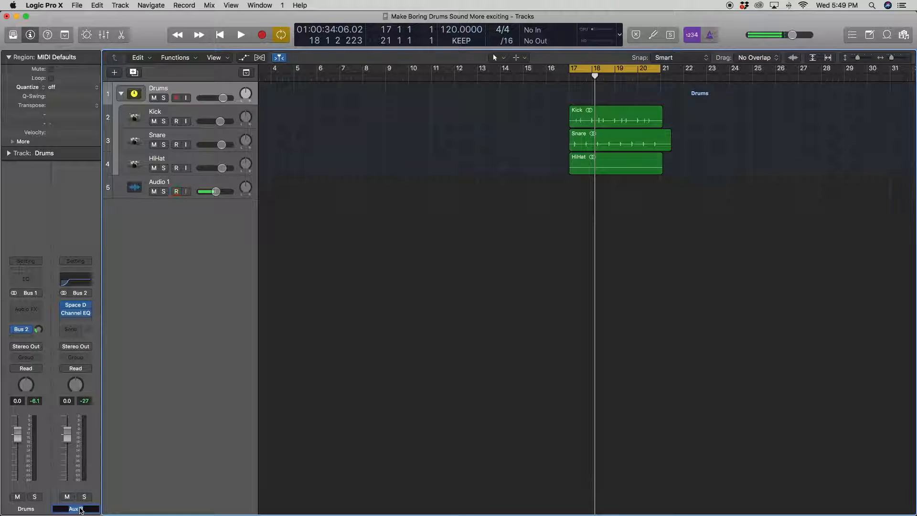
{"action": "left_click", "coordinate": [75, 508]}
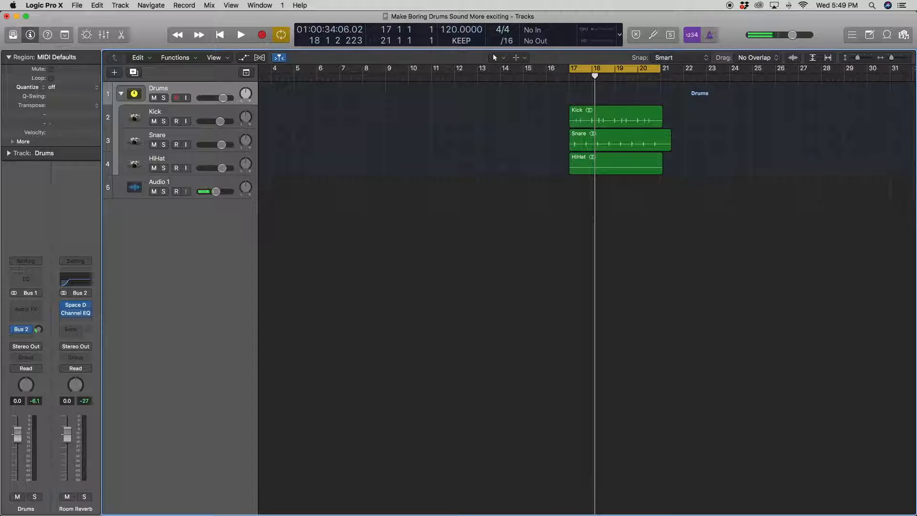
{"action": "left_click", "coordinate": [156, 111]}
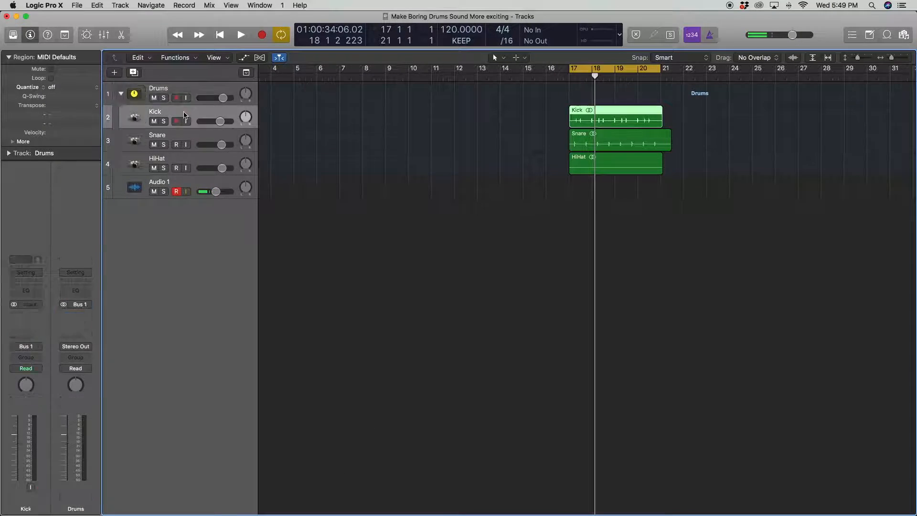
{"action": "left_click", "coordinate": [155, 112]}
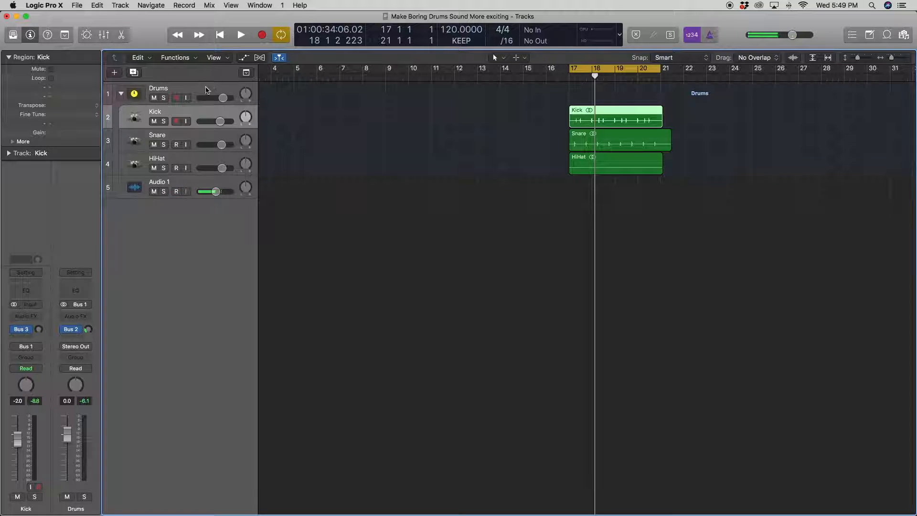
{"action": "left_click", "coordinate": [177, 191]}
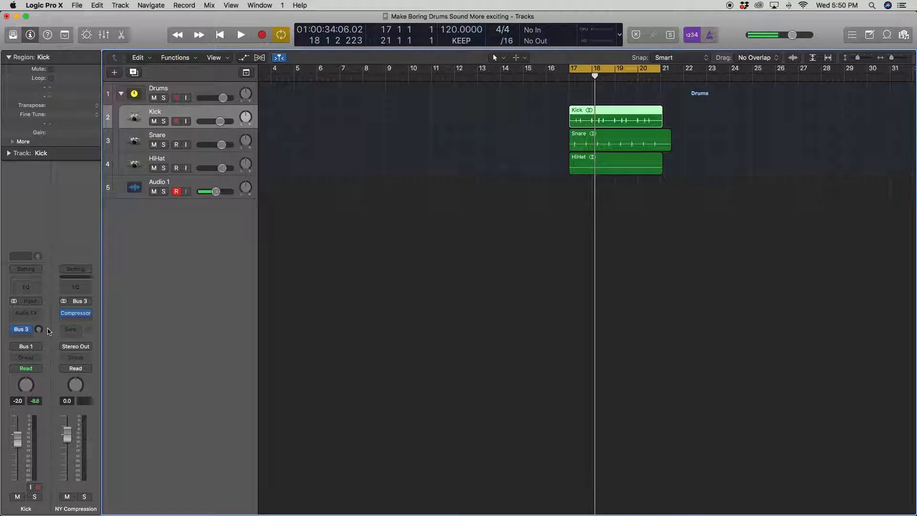
{"action": "left_click", "coordinate": [240, 35]}
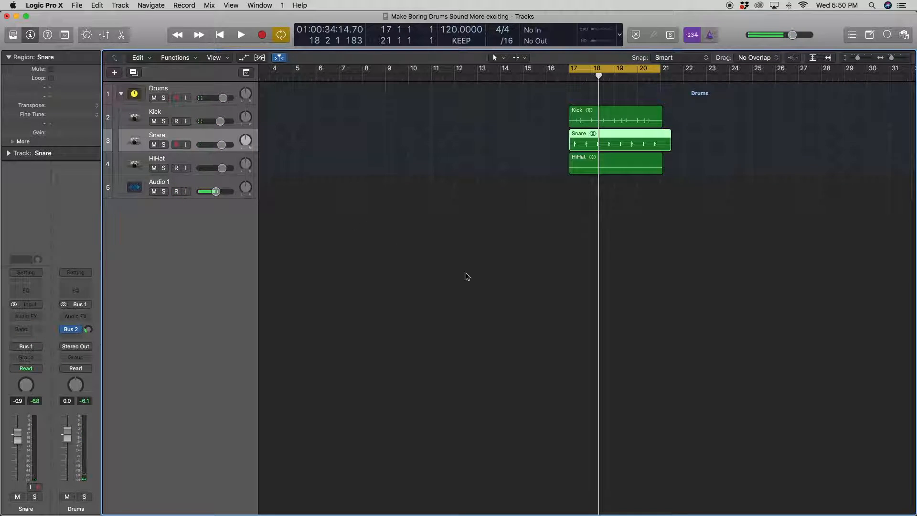
- Send Snare to a Bus 4 Slap Delay aux using Tape Delay's 1/16 Note Slap preset
{"action": "left_click", "coordinate": [176, 191]}
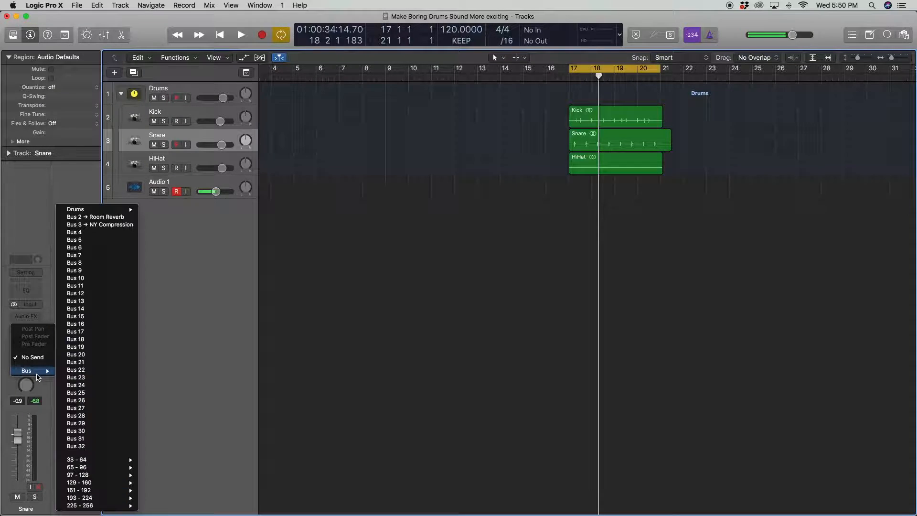
{"action": "left_click", "coordinate": [74, 232]}
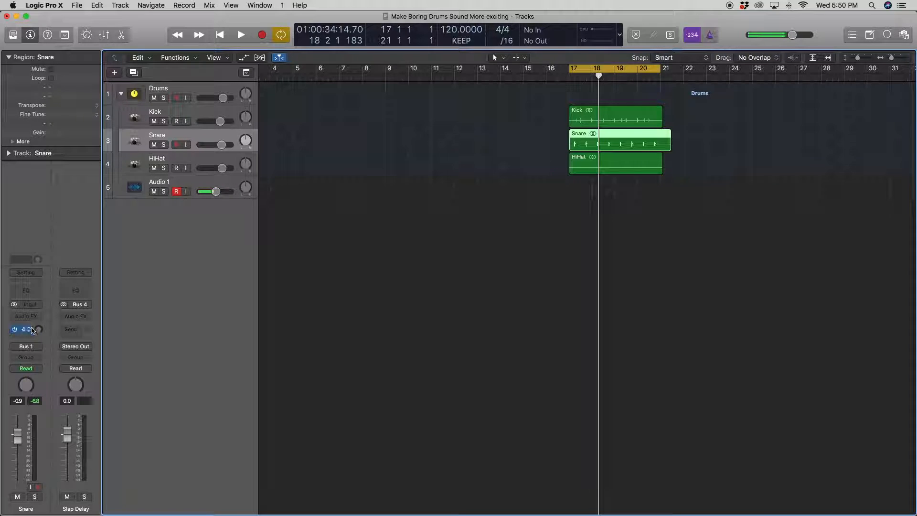
{"action": "left_click", "coordinate": [26, 316]}
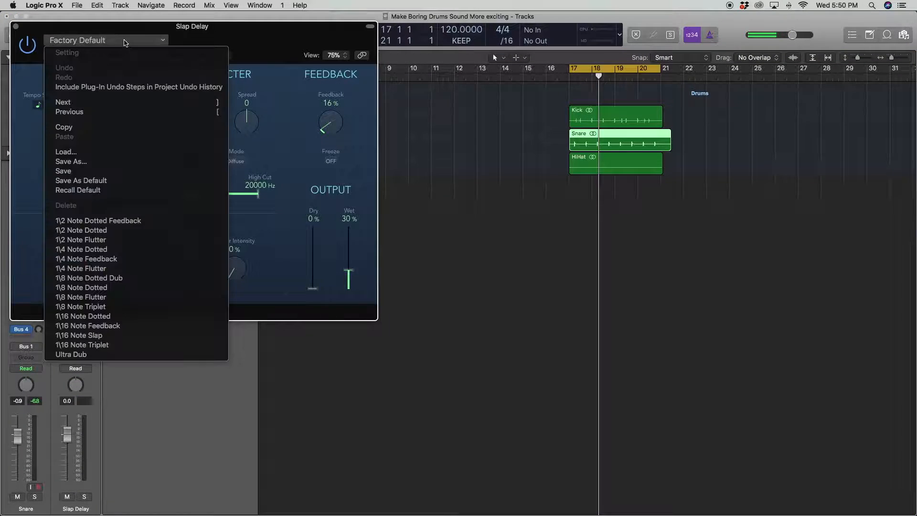
{"action": "mouse_move", "coordinate": [159, 338]}
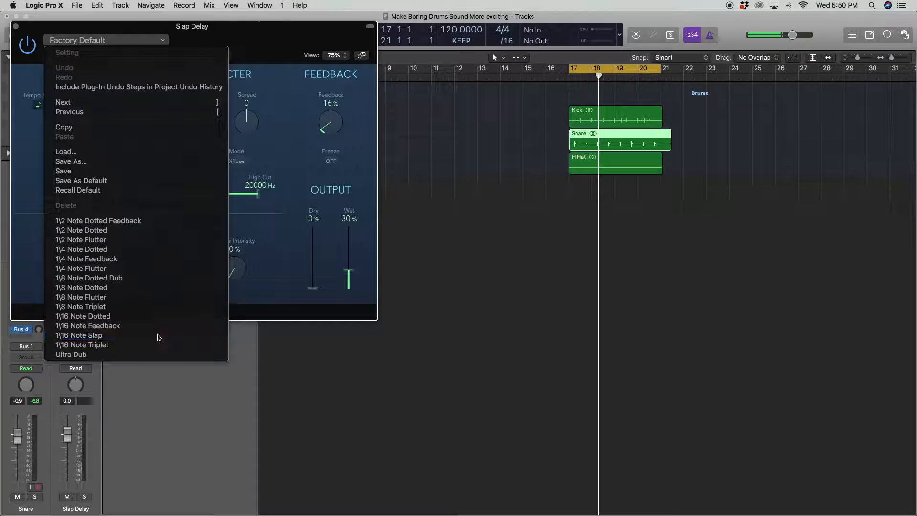
{"action": "left_click", "coordinate": [79, 335]}
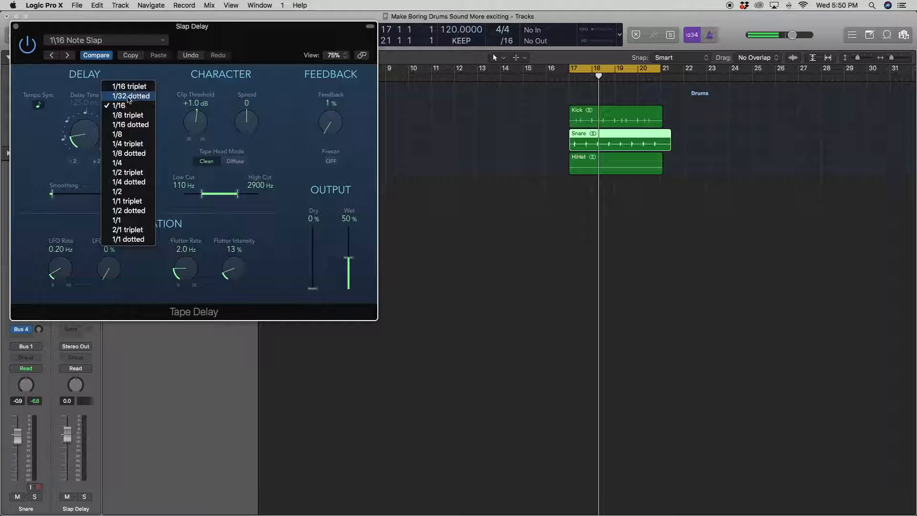
{"action": "left_click", "coordinate": [130, 96]}
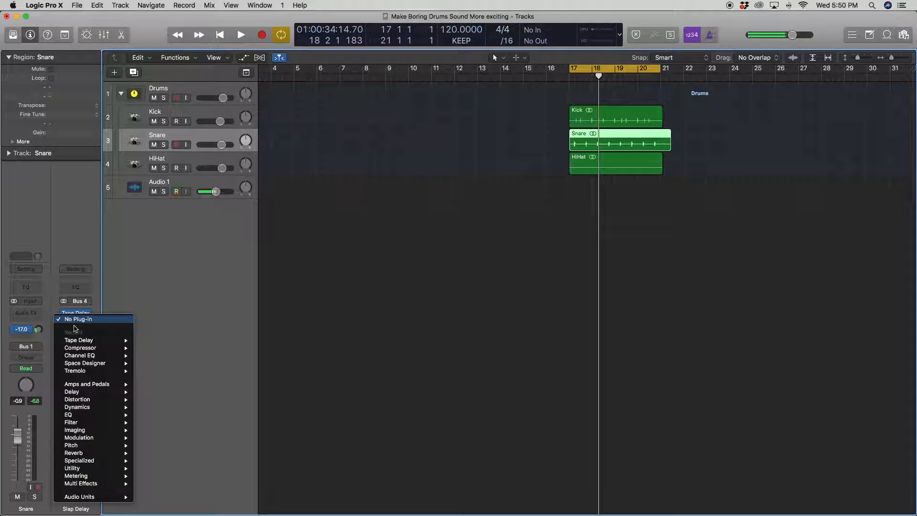
- Add a Channel EQ cutting below ~870 Hz on Slap Delay, auditioning the soloed snare
{"action": "left_click", "coordinate": [80, 355]}
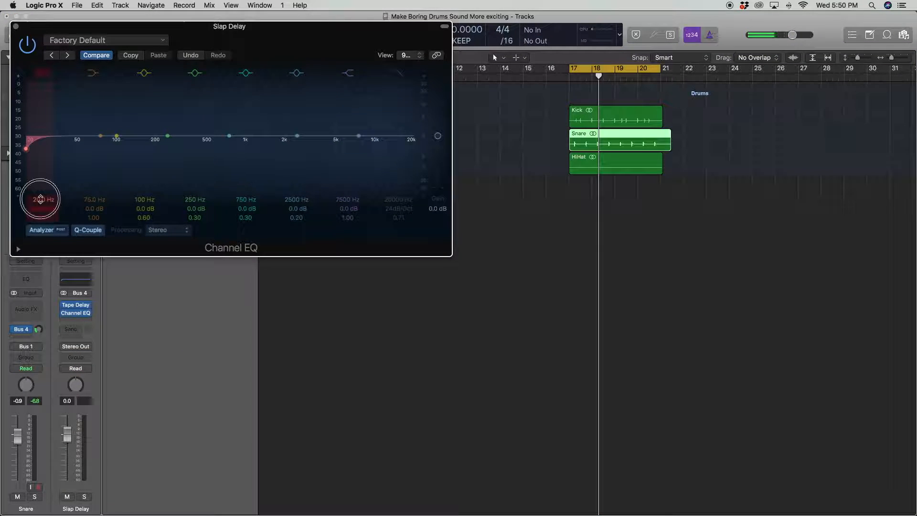
{"action": "left_click_drag", "start_coordinate": [42, 198], "coordinate": [239, 149]}
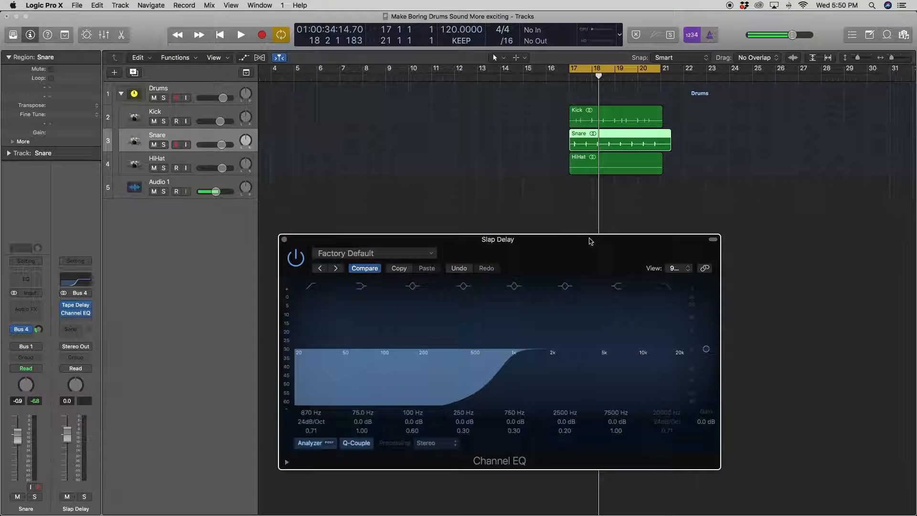
{"action": "left_click", "coordinate": [182, 191]}
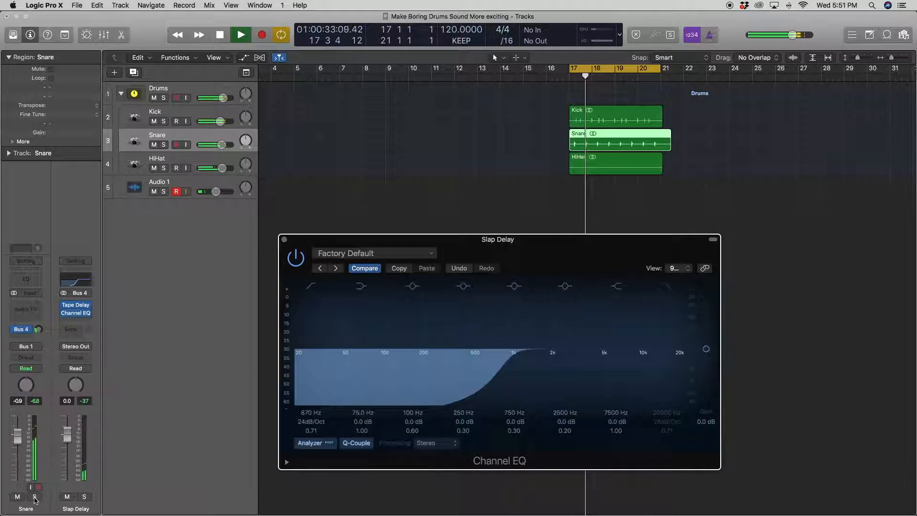
{"action": "left_click", "coordinate": [34, 497]}
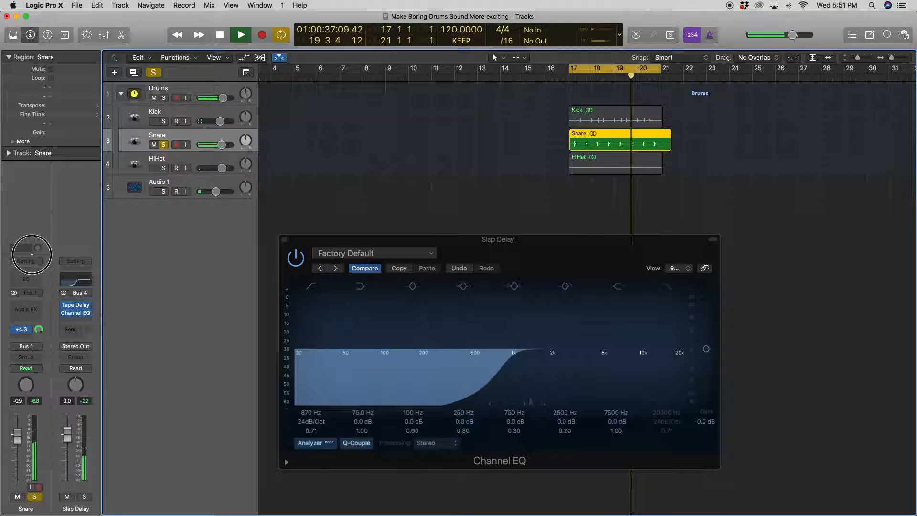
{"action": "left_click", "coordinate": [240, 35]}
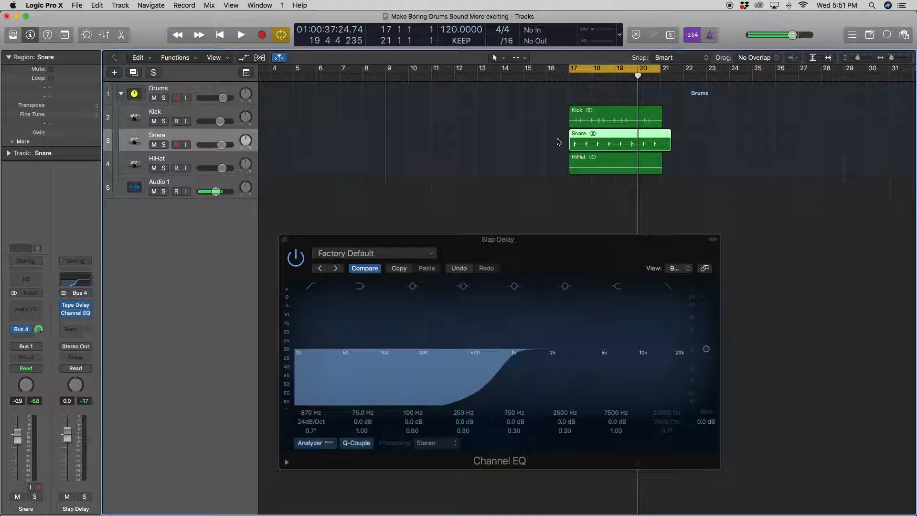
{"action": "left_click", "coordinate": [240, 34]}
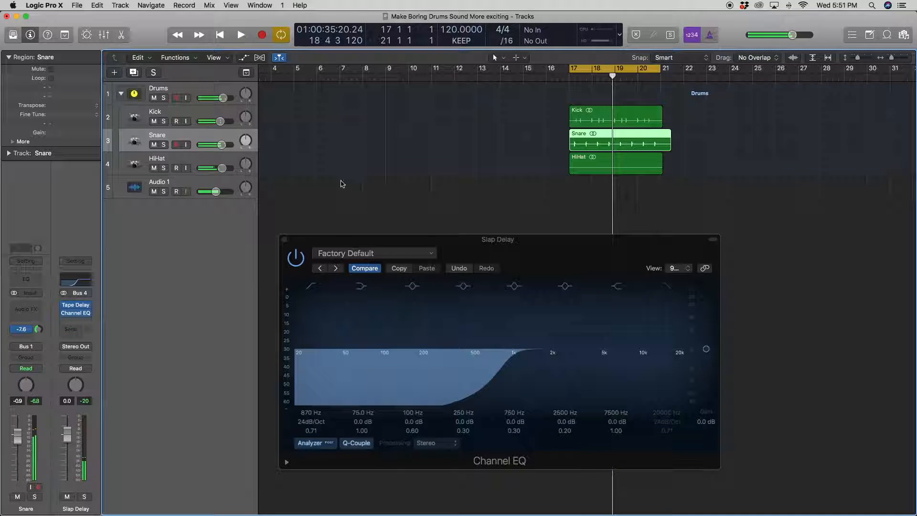
{"action": "left_click", "coordinate": [169, 191]}
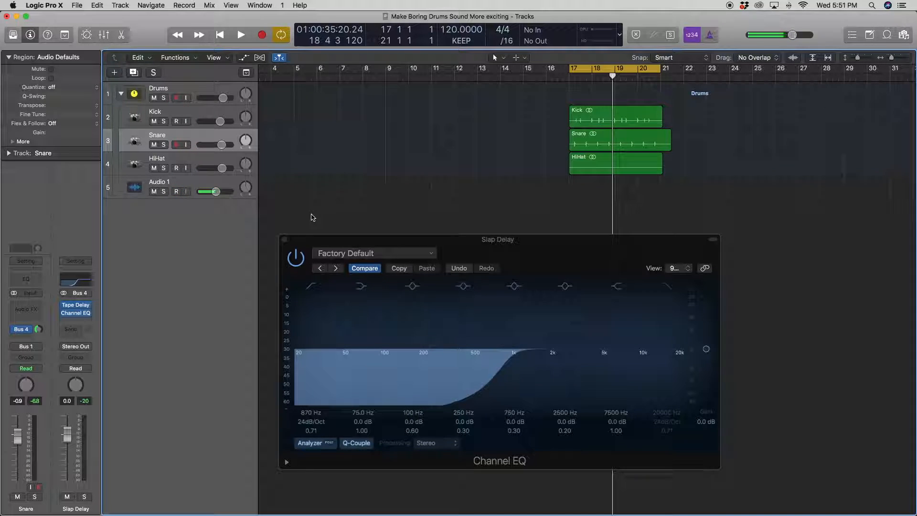
{"action": "left_click", "coordinate": [172, 191]}
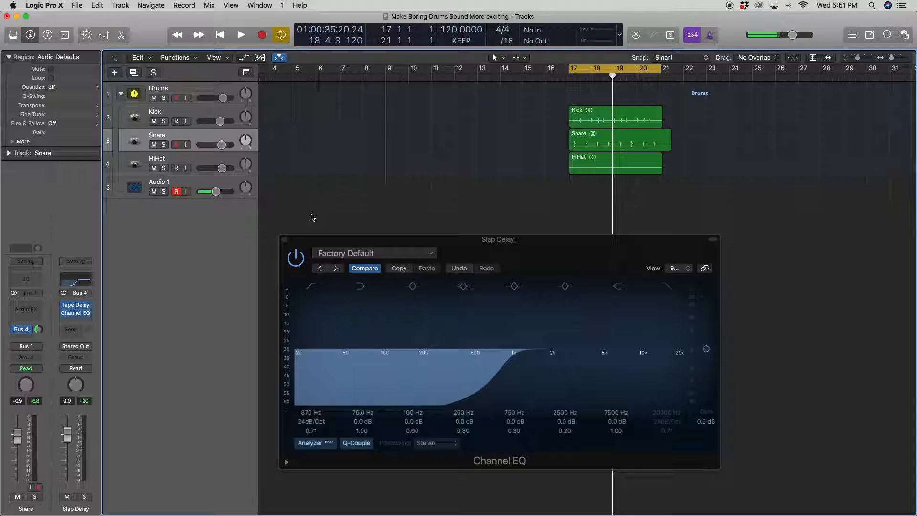
{"action": "left_click", "coordinate": [240, 35]}
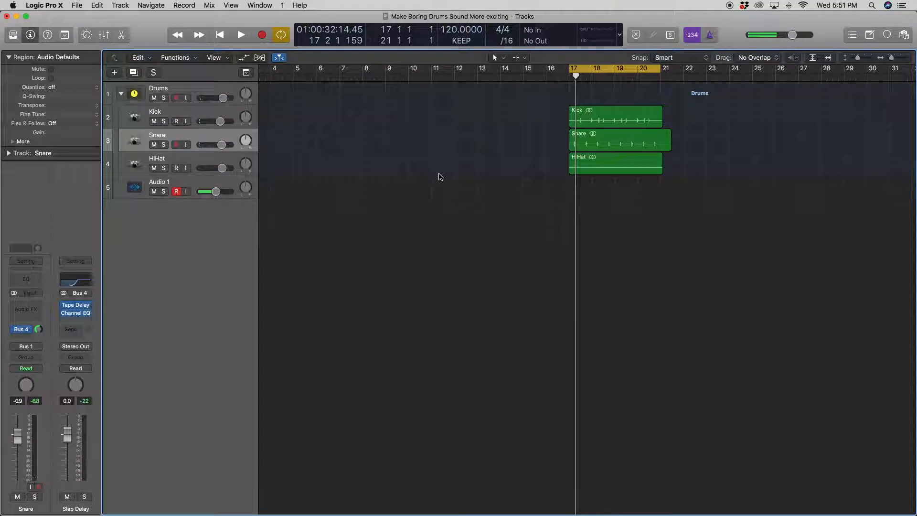
- Add a second Snare send to Bus 5, an aux named Distortion
{"action": "left_click", "coordinate": [619, 139]}
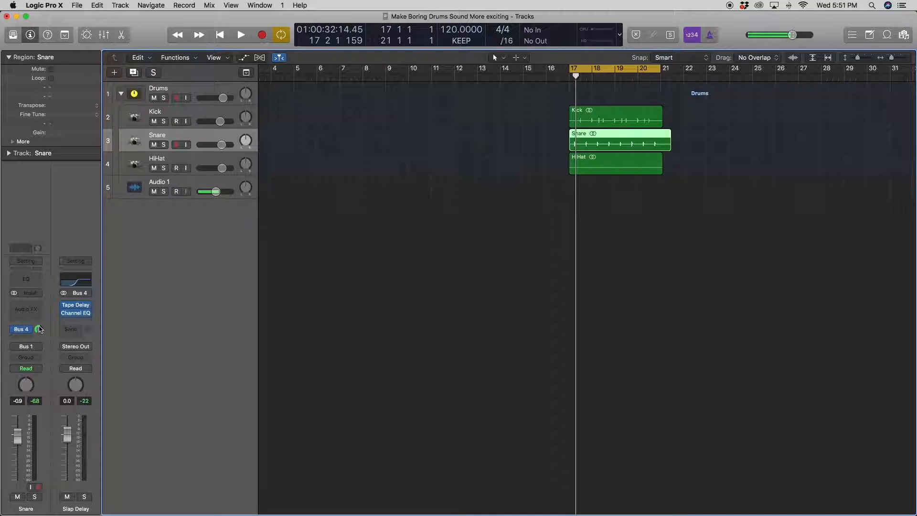
{"action": "left_click", "coordinate": [176, 191]}
{"action": "type", "text": "Distor"}
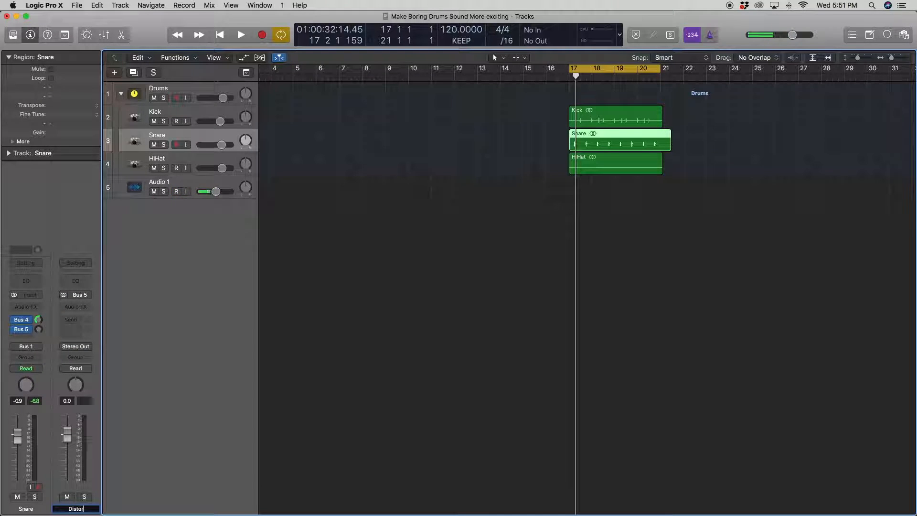
{"action": "left_click", "coordinate": [175, 191]}
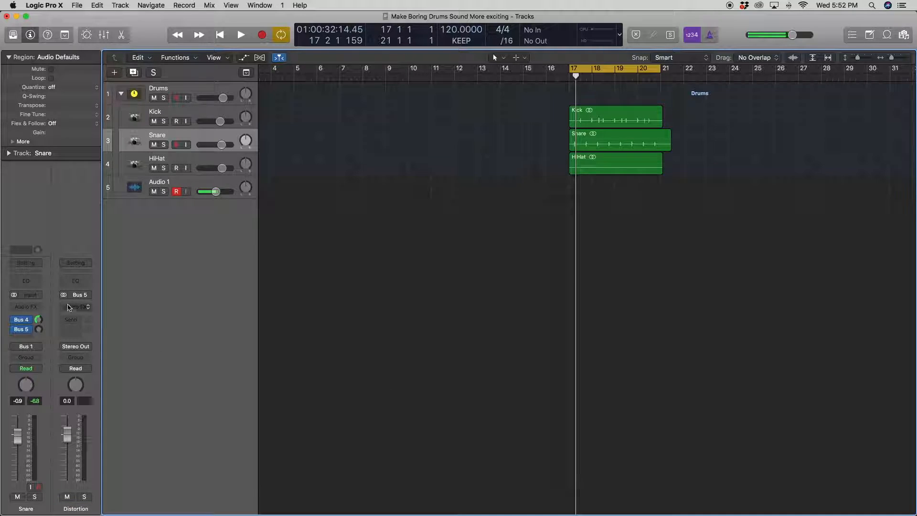
- Insert a Distortion plug-in followed by a stereo Channel EQ on the Distortion bus
{"action": "left_click", "coordinate": [25, 307]}
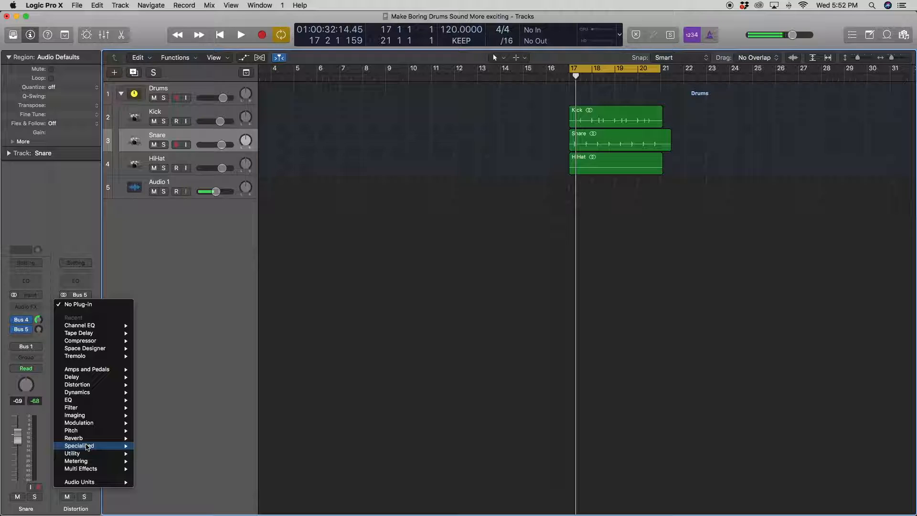
{"action": "mouse_move", "coordinate": [76, 384]}
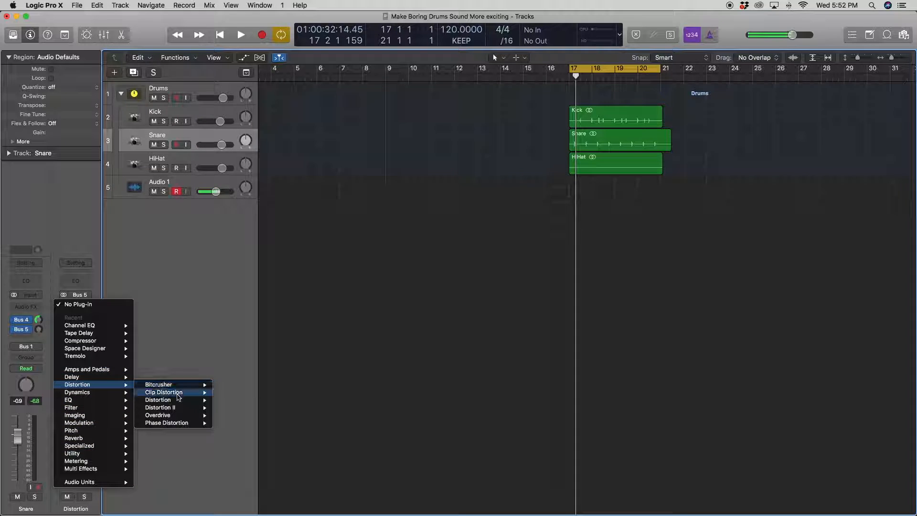
{"action": "left_click", "coordinate": [156, 399]}
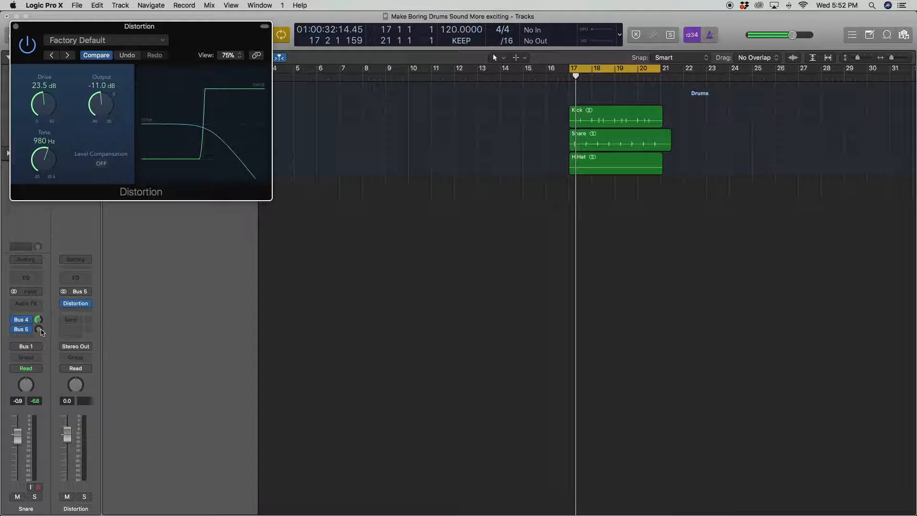
{"action": "mouse_move", "coordinate": [41, 328]}
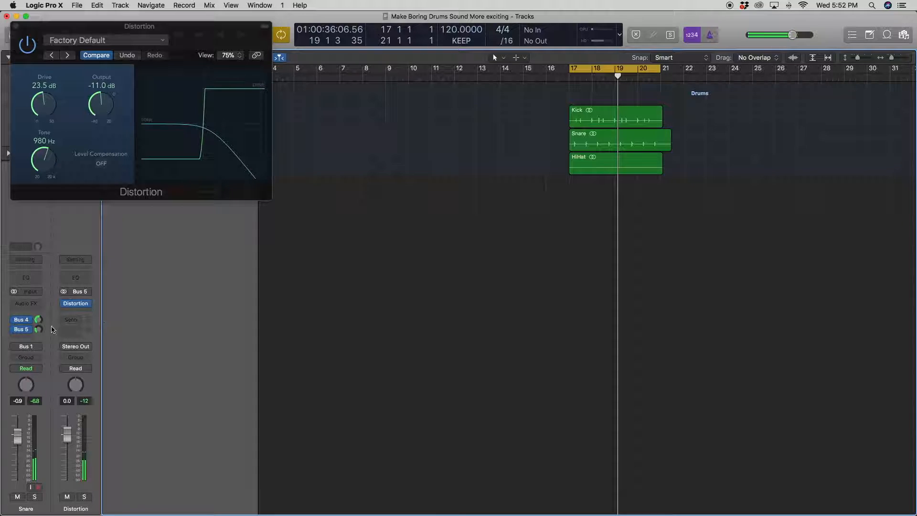
{"action": "left_click", "coordinate": [75, 303]}
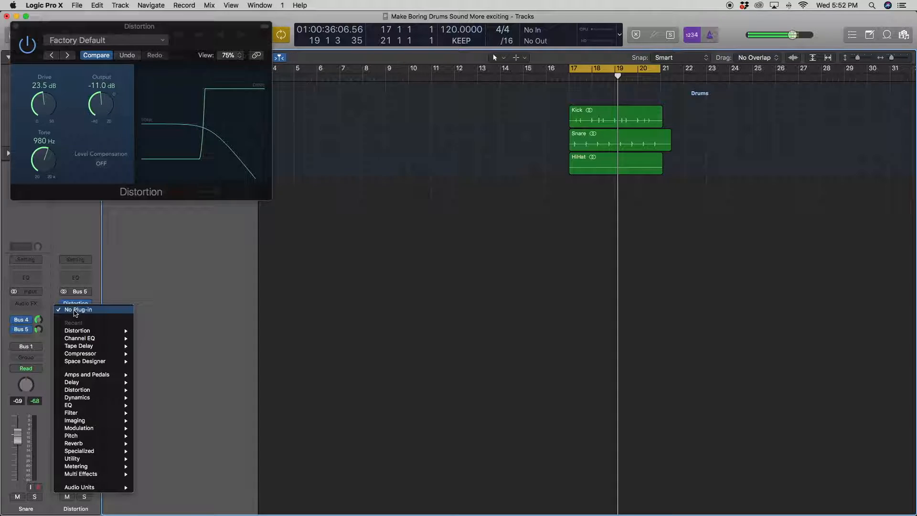
{"action": "mouse_move", "coordinate": [80, 338]}
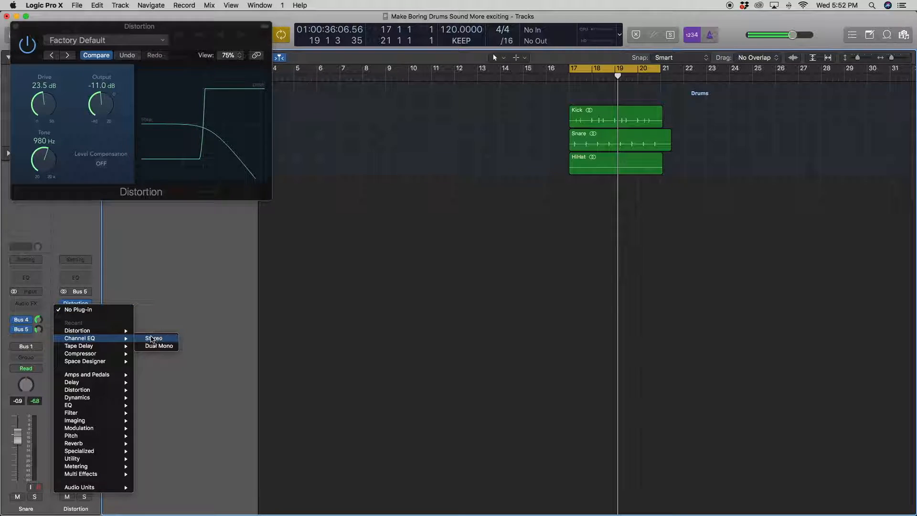
{"action": "left_click", "coordinate": [154, 338]}
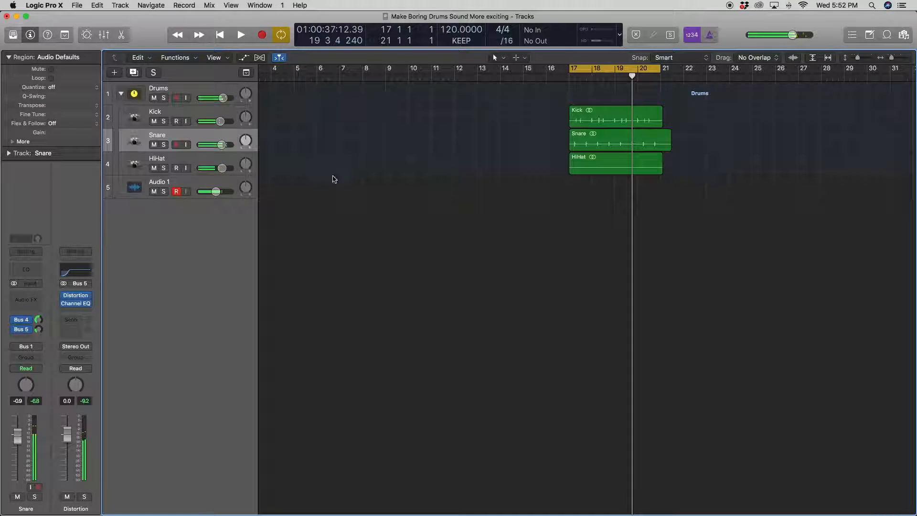
- Insert OneKnob Pumper (s) on the HiHat track while playing back the drums
{"action": "left_click", "coordinate": [191, 157]}
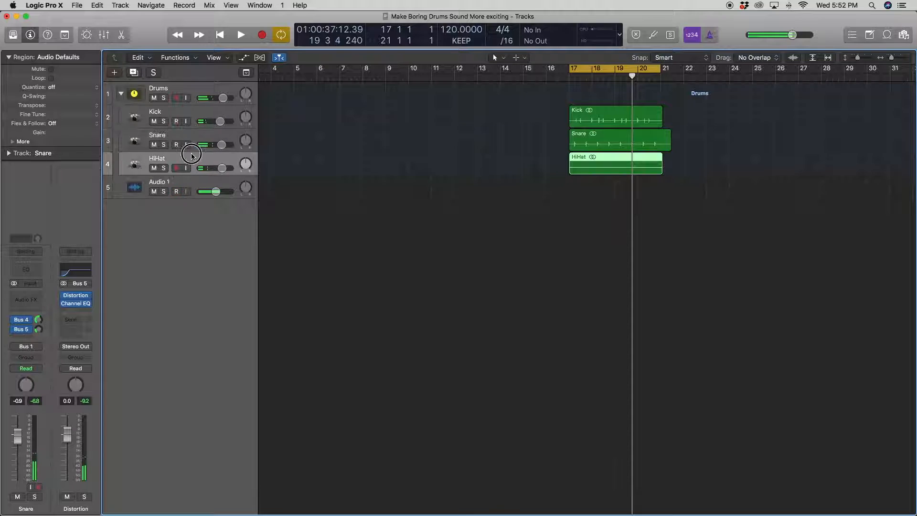
{"action": "left_click", "coordinate": [157, 158]}
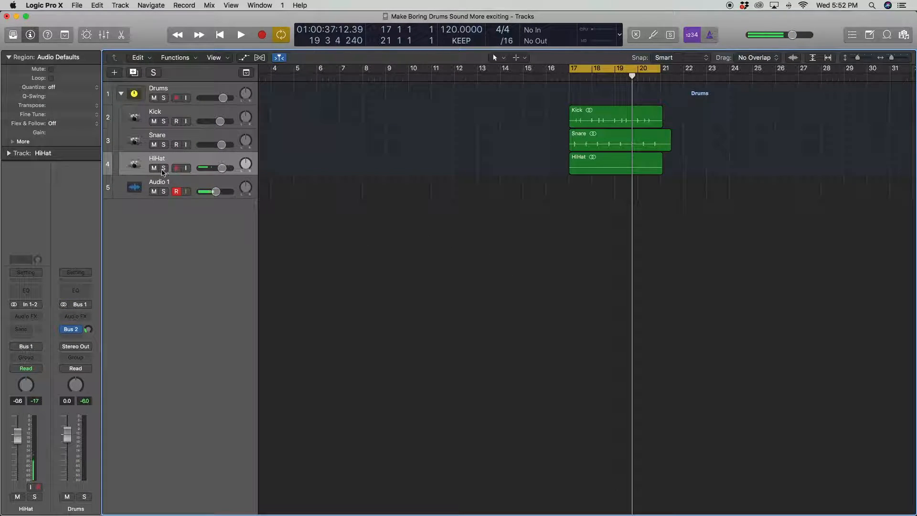
{"action": "left_click", "coordinate": [240, 34]}
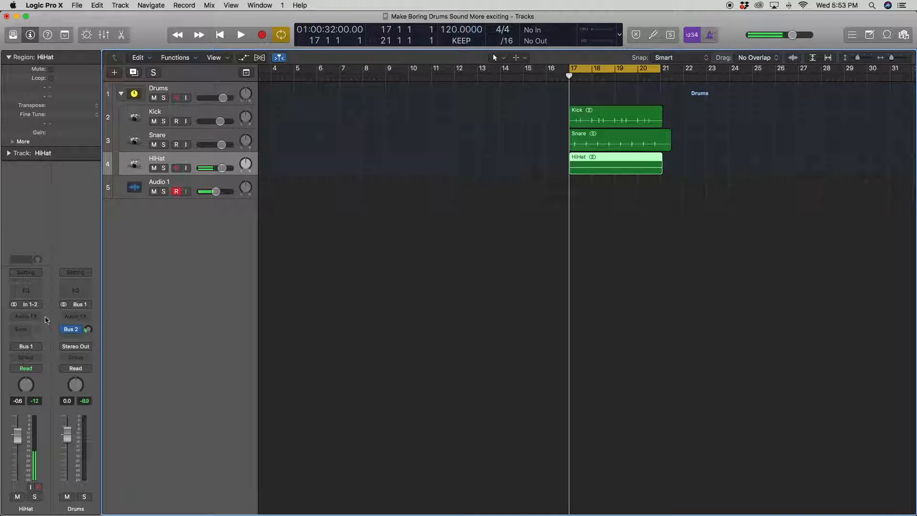
{"action": "left_click", "coordinate": [25, 316]}
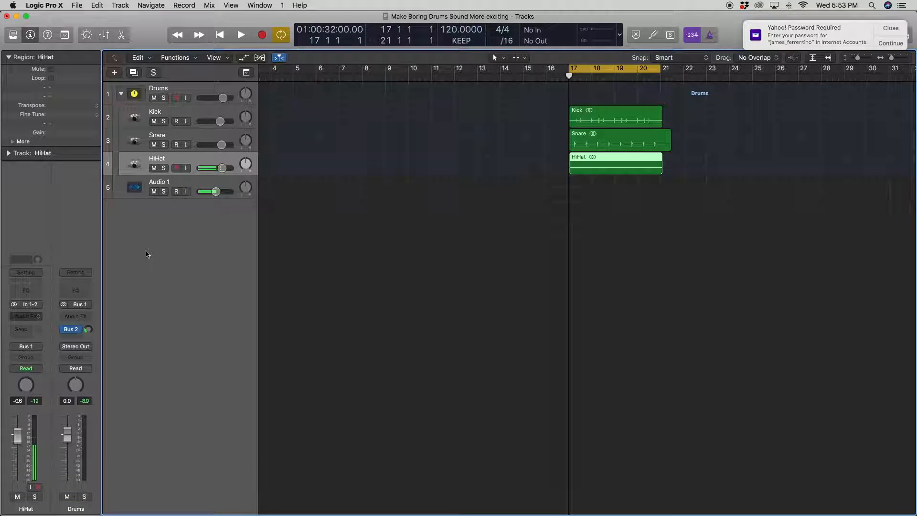
{"action": "left_click", "coordinate": [26, 313]}
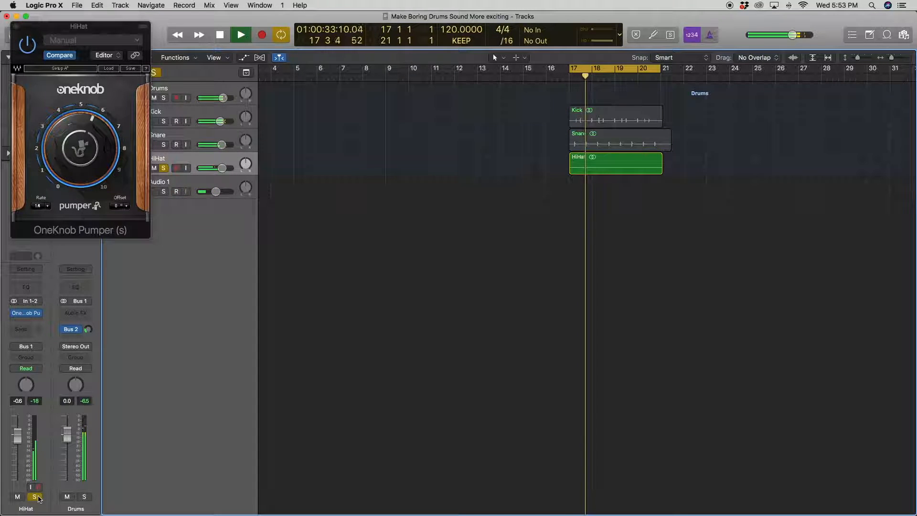
- Set the OneKnob Pumper amount to 6.0 and close the plug-in window
{"action": "left_click", "coordinate": [239, 34]}
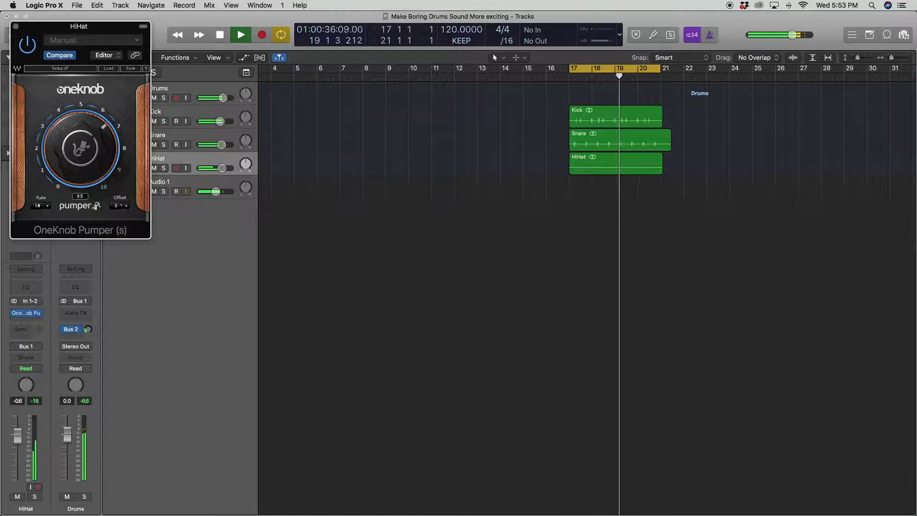
{"action": "left_click", "coordinate": [240, 34]}
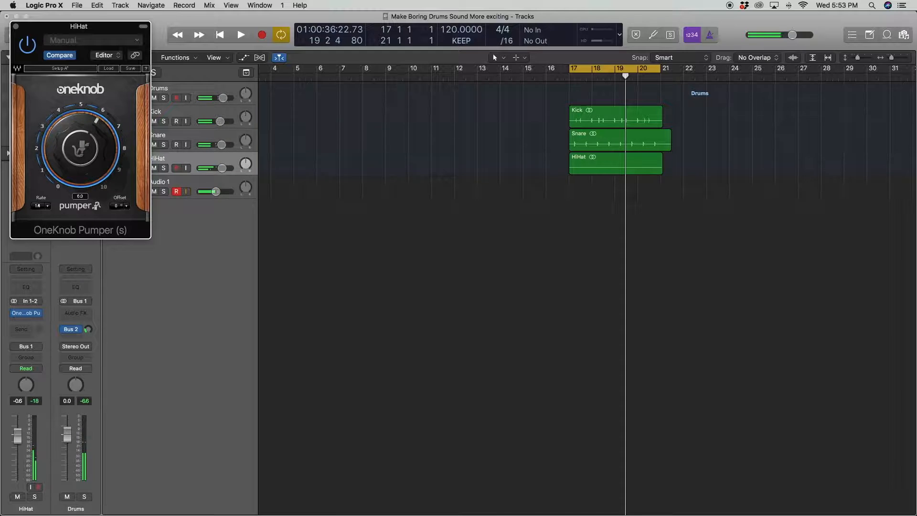
{"action": "left_click", "coordinate": [240, 35]}
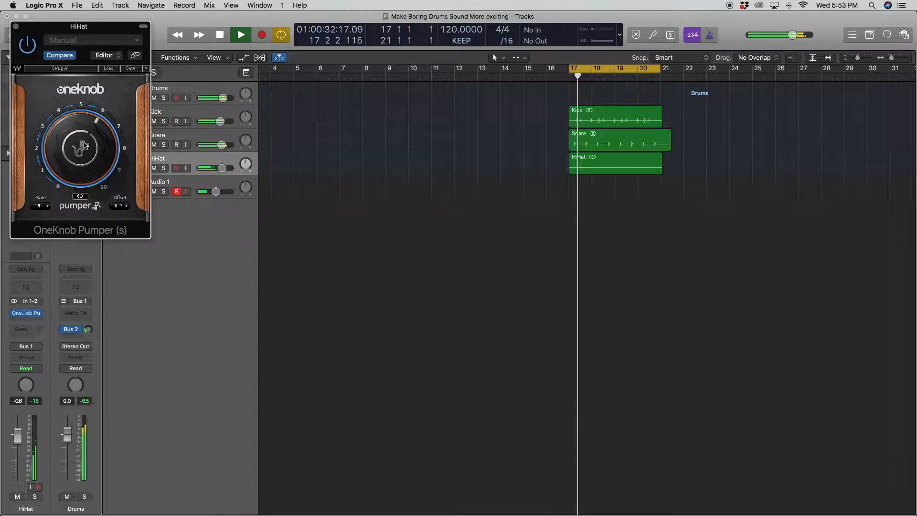
{"action": "left_click", "coordinate": [240, 34]}
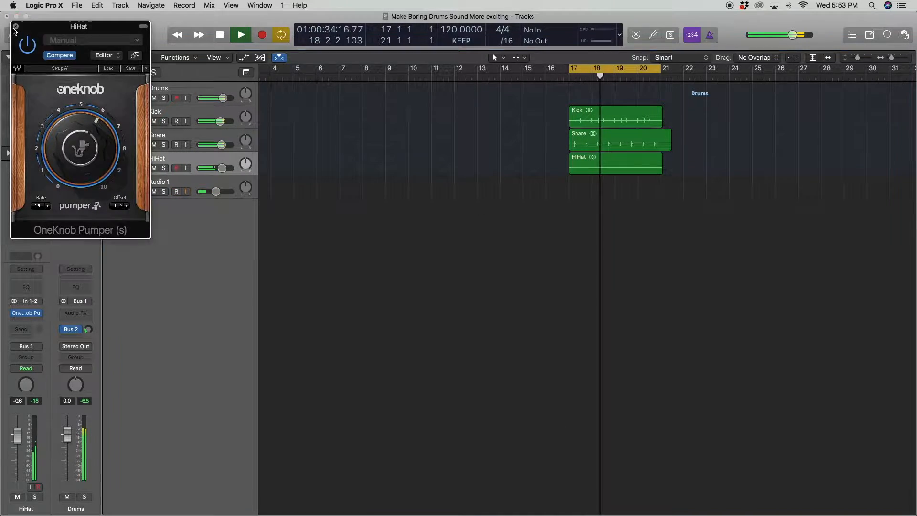
{"action": "left_click", "coordinate": [13, 32]}
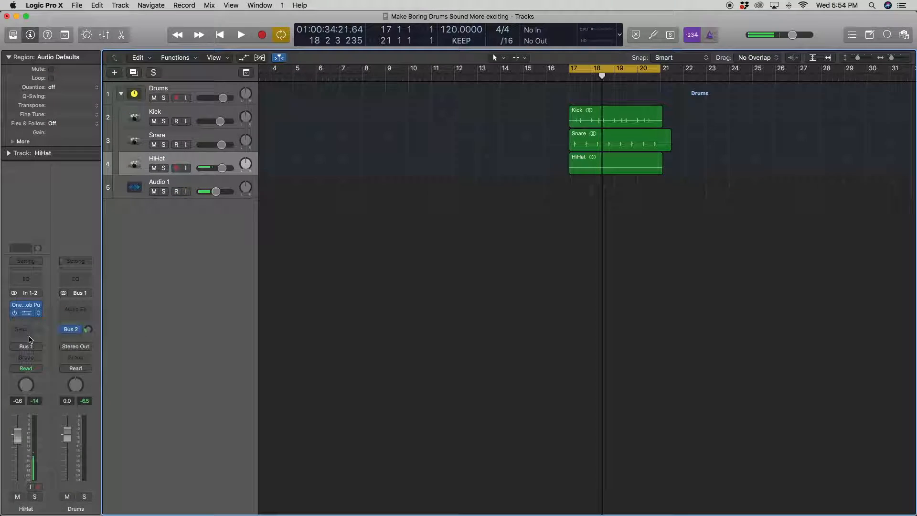
- Add a HiHat send to Bus 5 (Distortion) at about -6.6 dB
{"action": "left_click", "coordinate": [26, 345]}
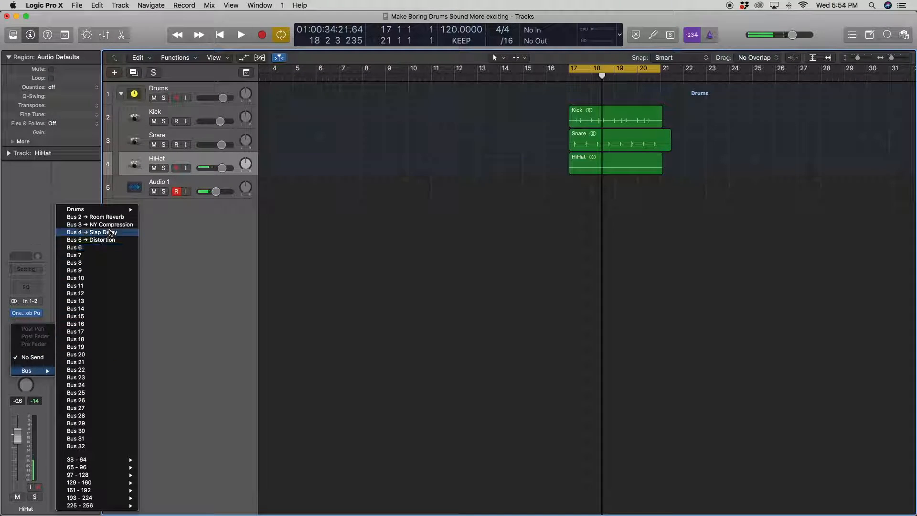
{"action": "left_click", "coordinate": [91, 239]}
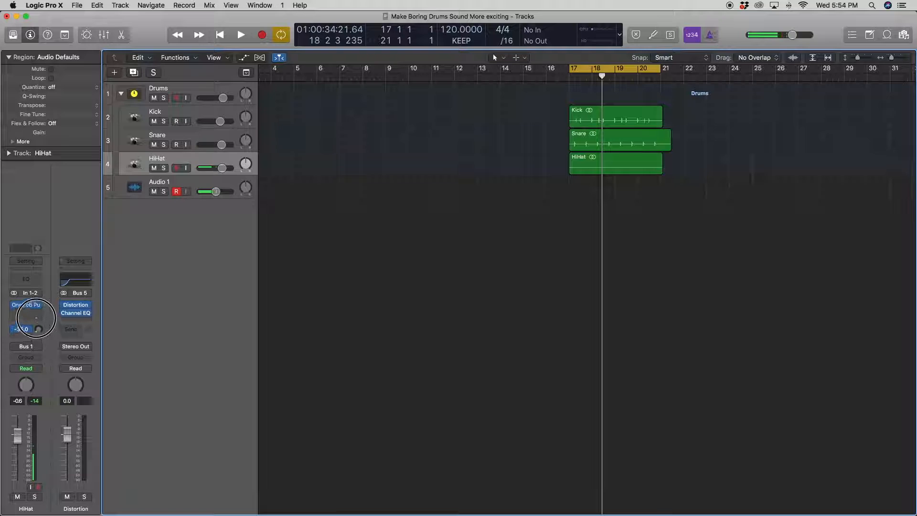
{"action": "left_click", "coordinate": [240, 34]}
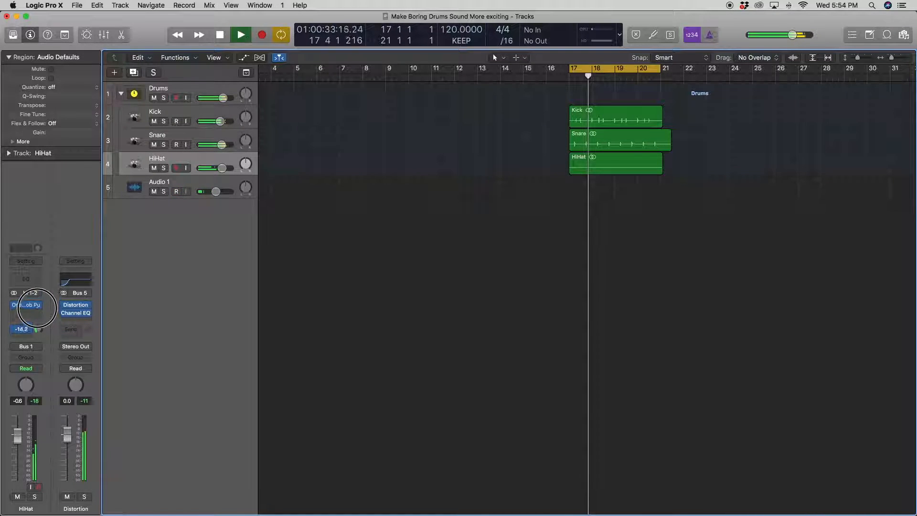
{"action": "left_click", "coordinate": [219, 34]}
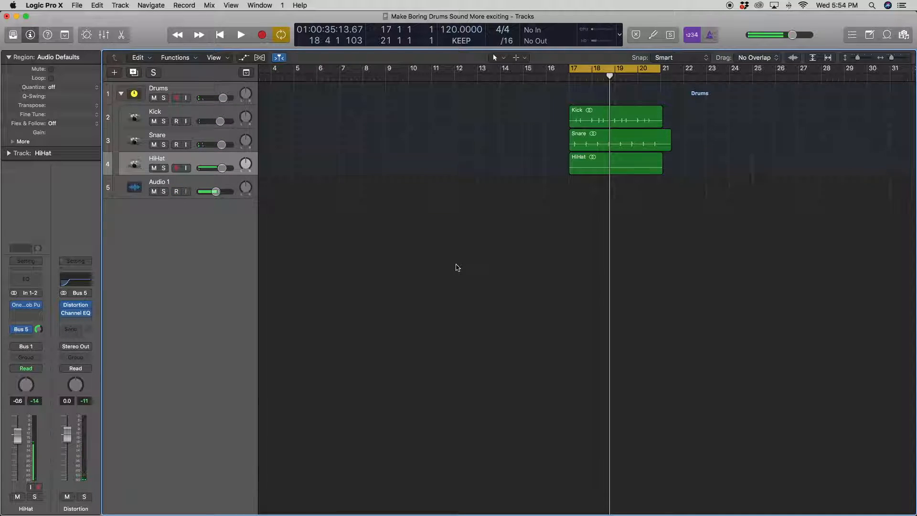
{"action": "left_click", "coordinate": [175, 191]}
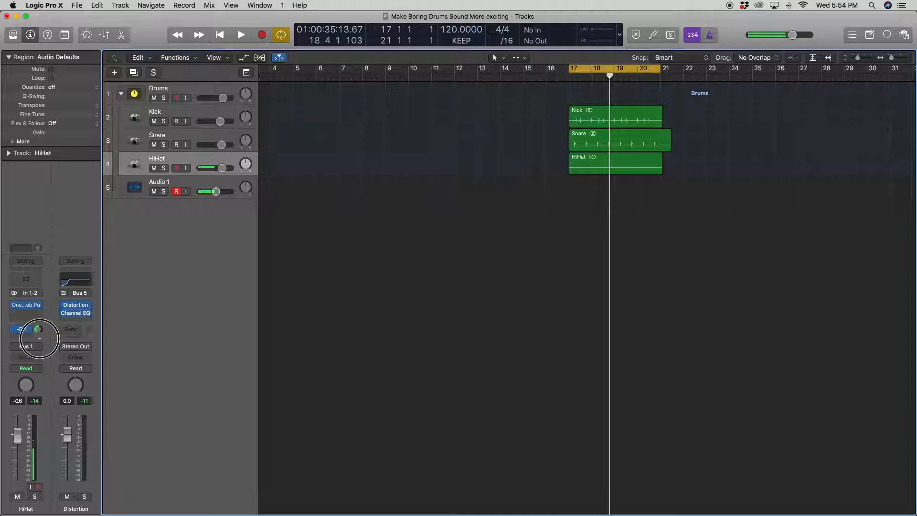
{"action": "left_click", "coordinate": [240, 34]}
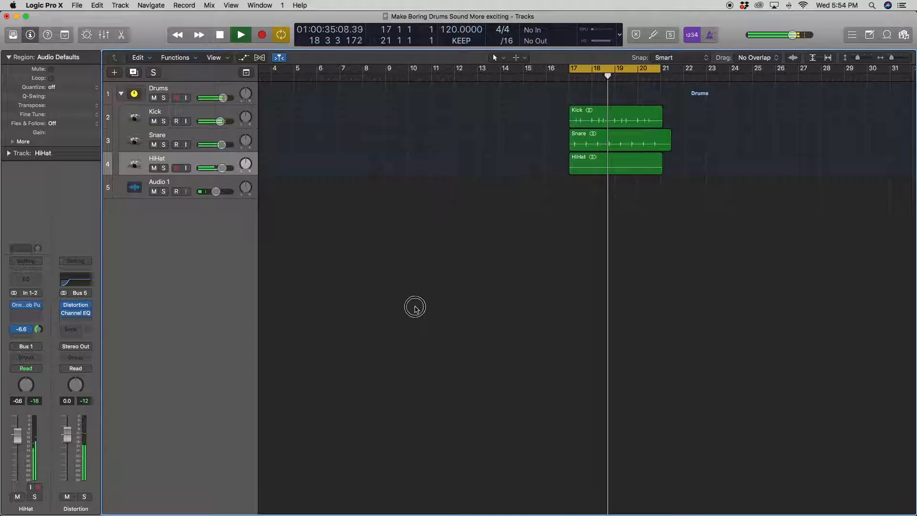
{"action": "left_click", "coordinate": [240, 34]}
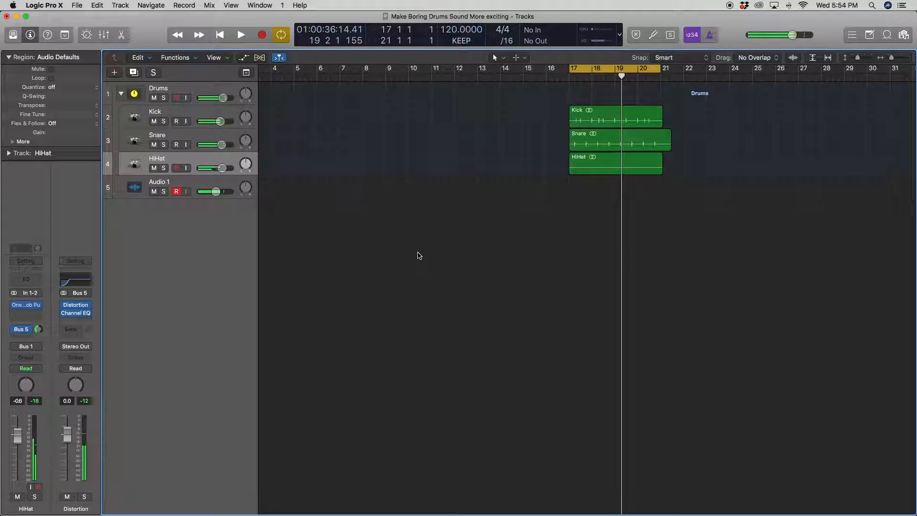
{"action": "left_click", "coordinate": [158, 88]}
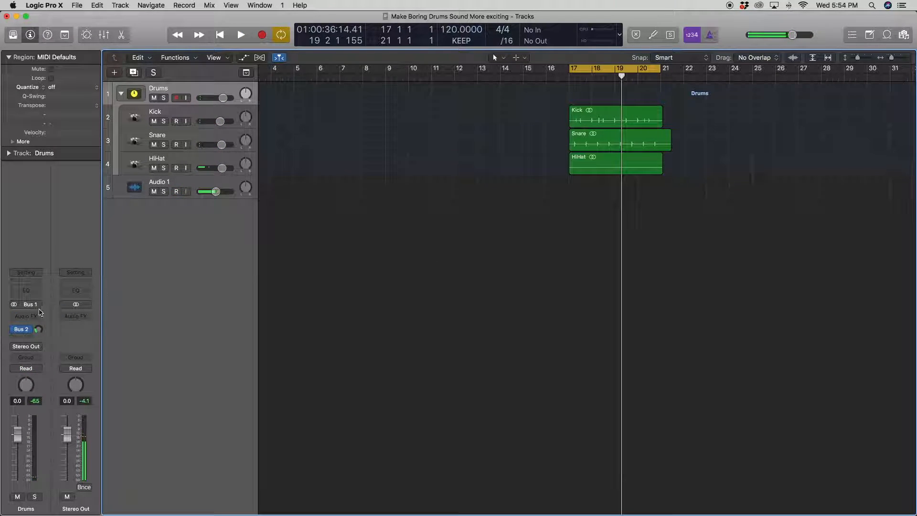
{"action": "left_click", "coordinate": [26, 328]}
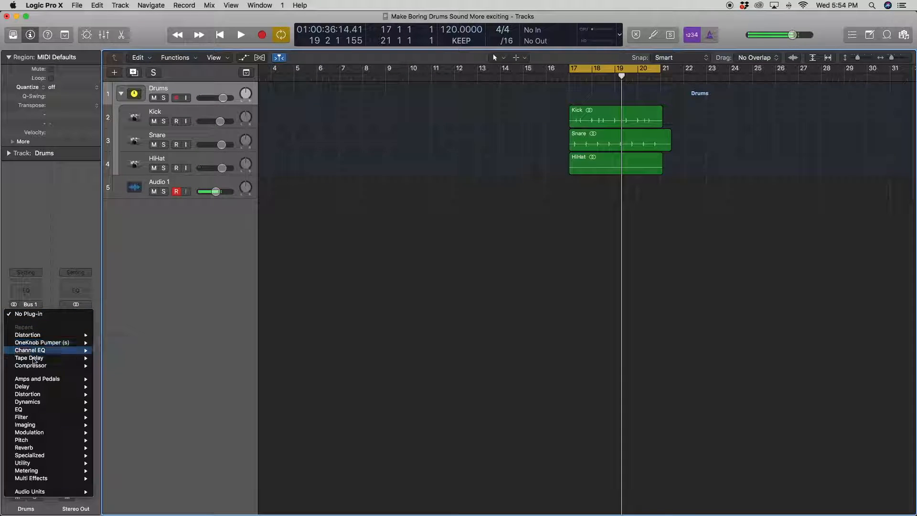
{"action": "left_click", "coordinate": [31, 364]}
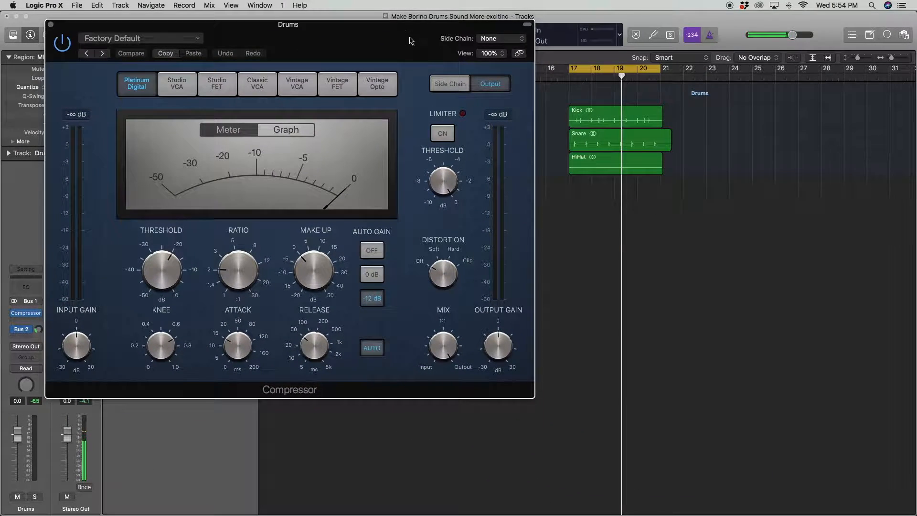
{"action": "left_click", "coordinate": [217, 83]}
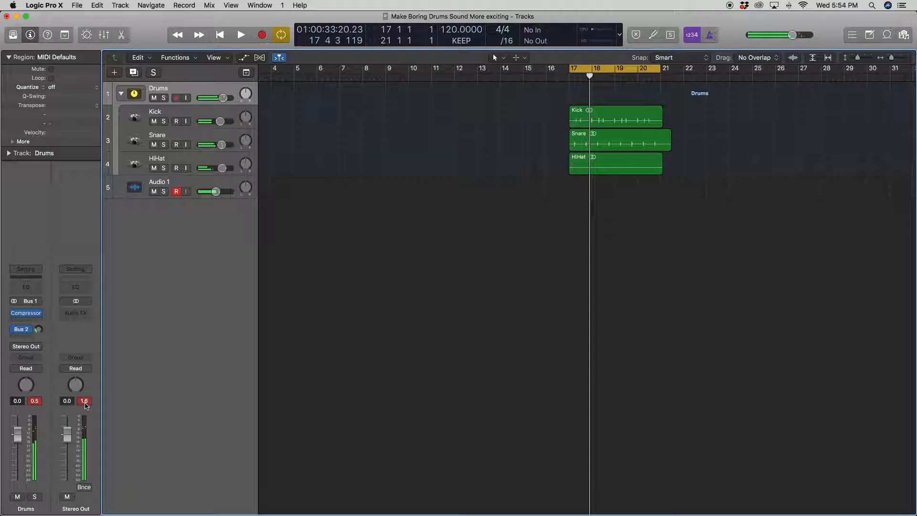
{"action": "left_click", "coordinate": [241, 34]}
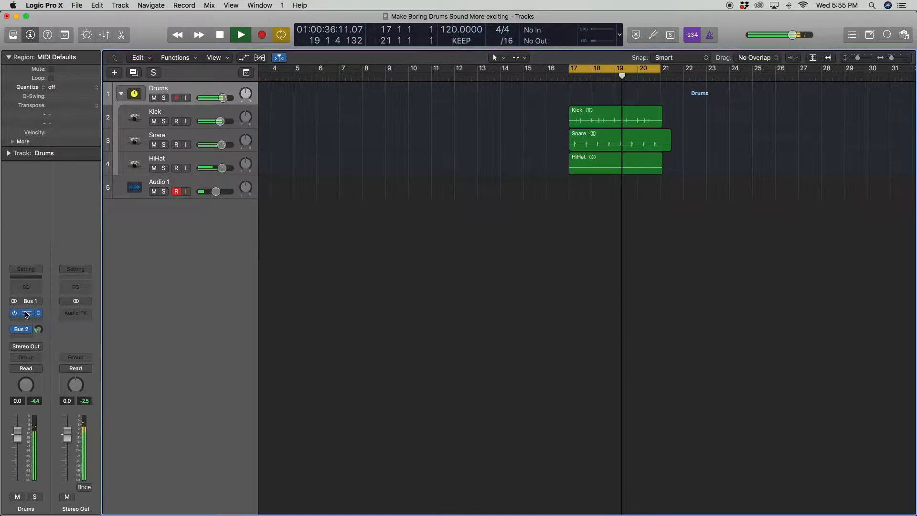
{"action": "left_click", "coordinate": [26, 312]}
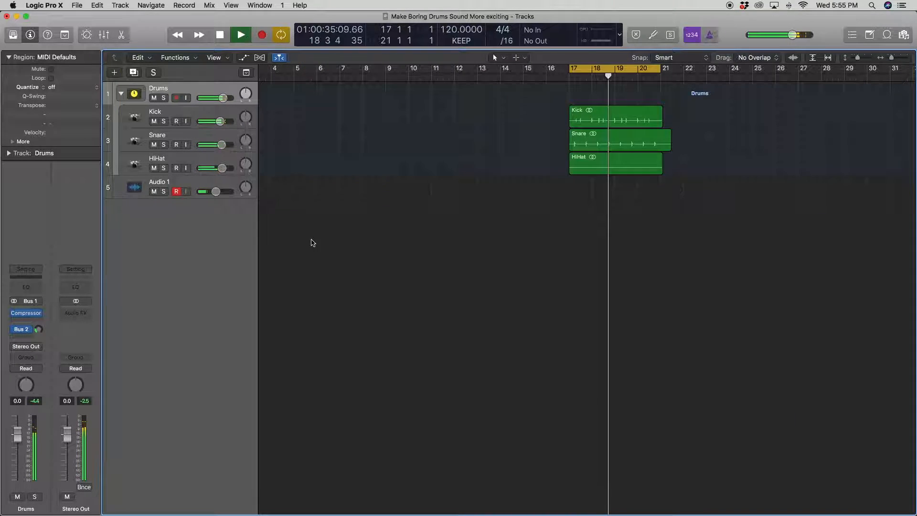
{"action": "left_click", "coordinate": [219, 34]}
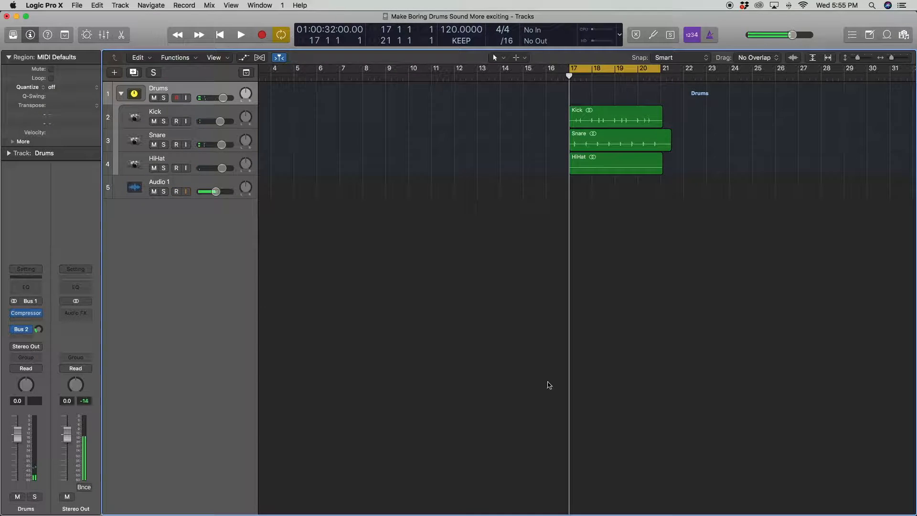
{"action": "left_click", "coordinate": [176, 191]}
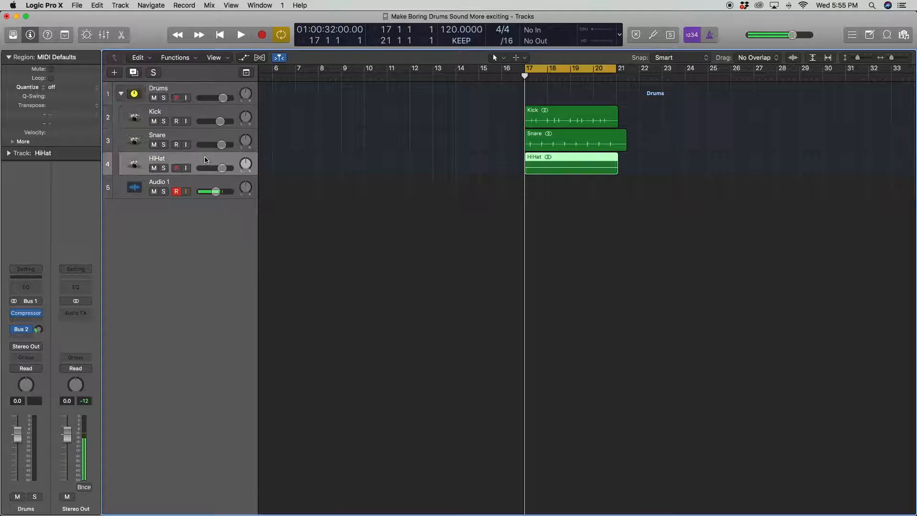
- Route a HiHat send to the unused Bus 6
{"action": "left_click", "coordinate": [157, 162]}
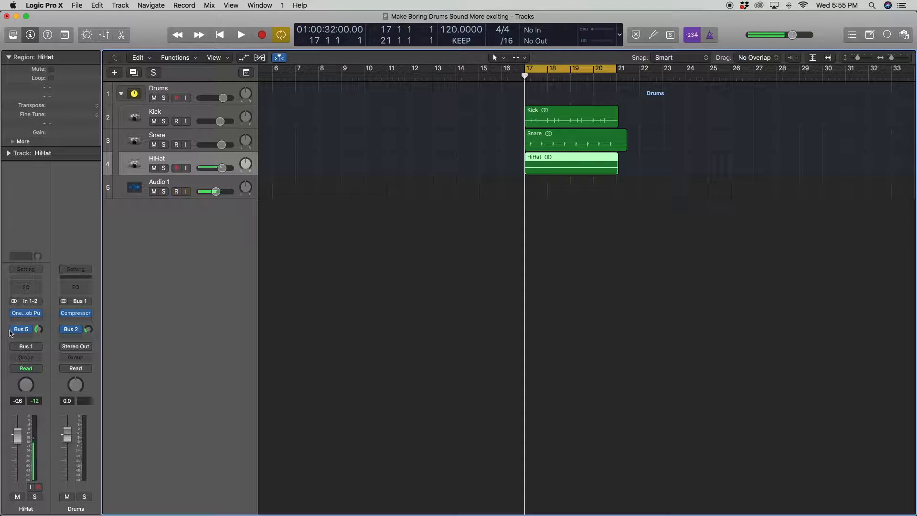
{"action": "left_click", "coordinate": [26, 329]}
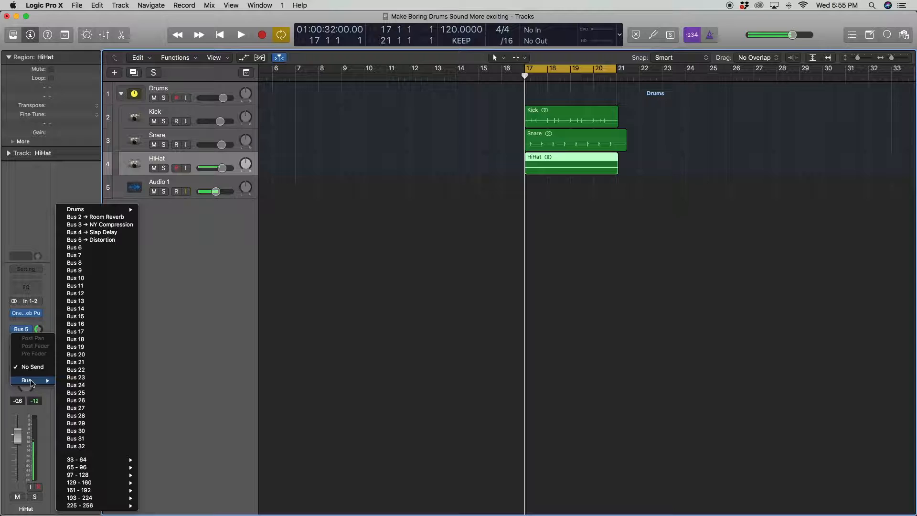
{"action": "left_click", "coordinate": [175, 191]}
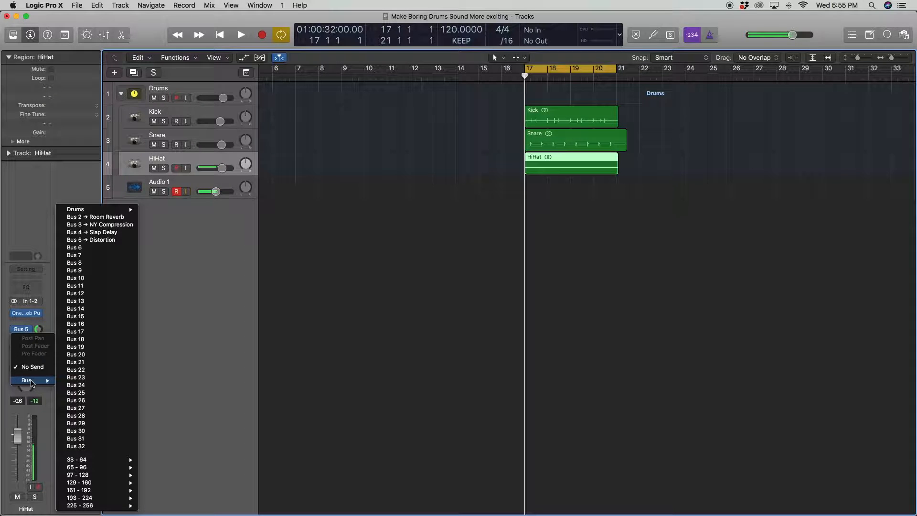
{"action": "mouse_move", "coordinate": [86, 322]}
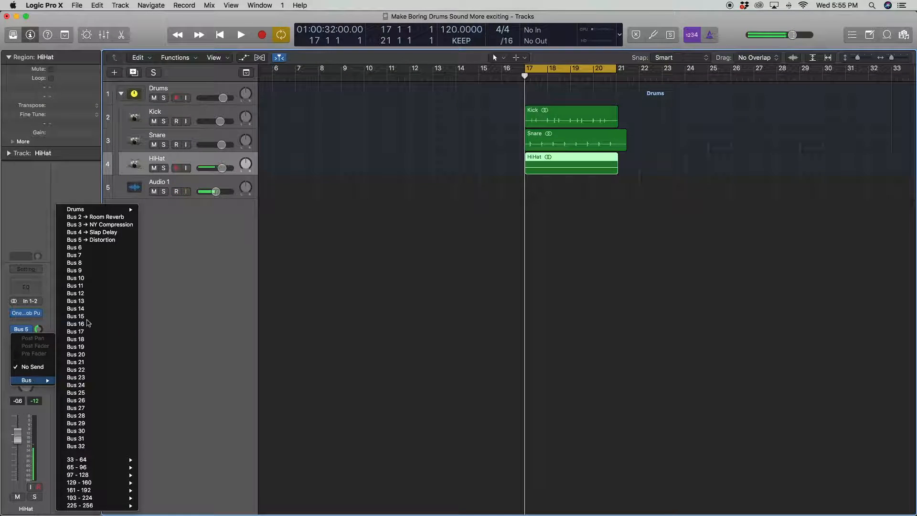
{"action": "left_click", "coordinate": [75, 262]}
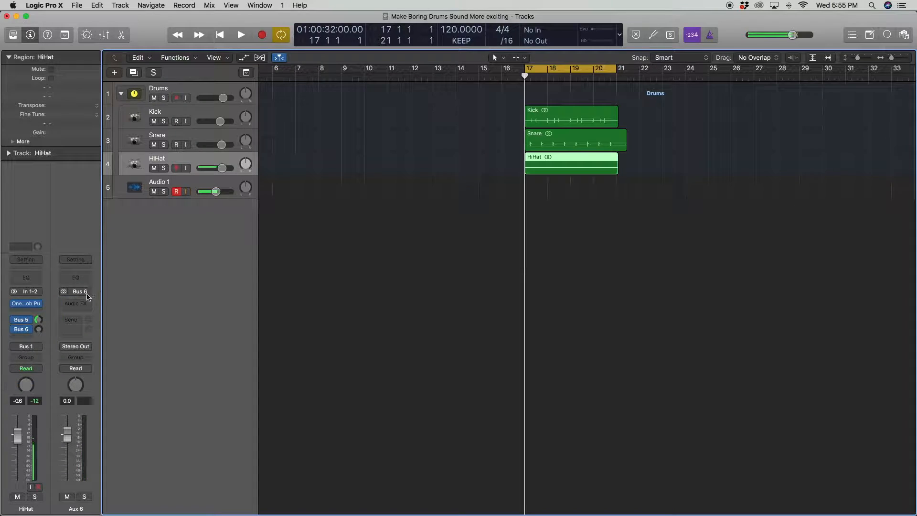
- Insert Chorus then Channel EQ on Aux 6 and adjust the HiHat's Bus 6 send level
{"action": "left_click", "coordinate": [75, 302]}
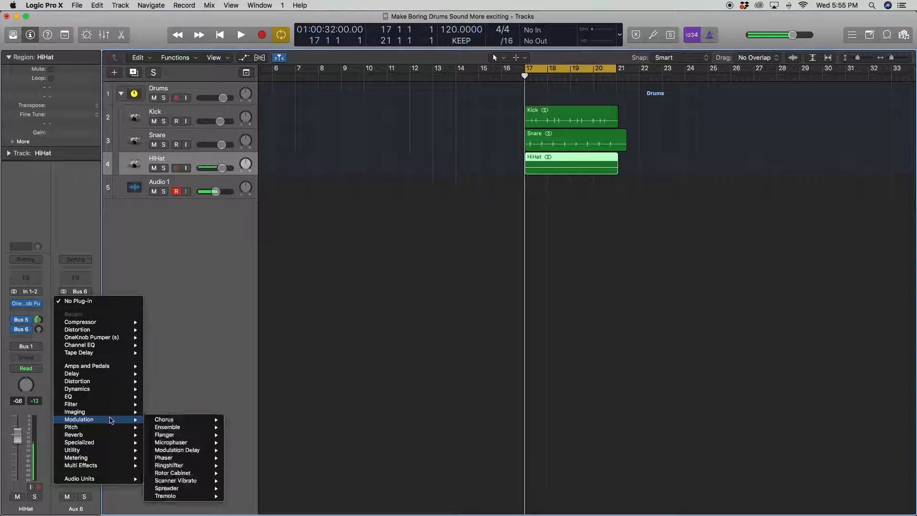
{"action": "left_click", "coordinate": [237, 424]}
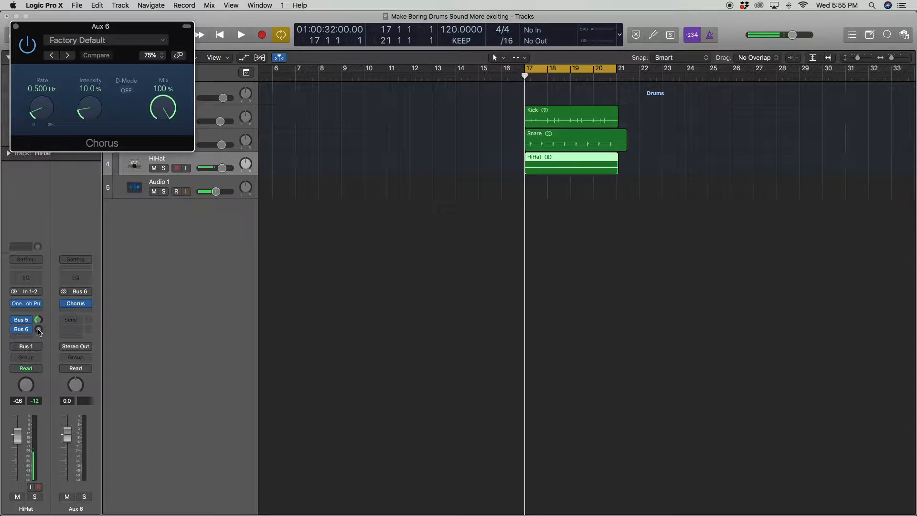
{"action": "left_click", "coordinate": [240, 34]}
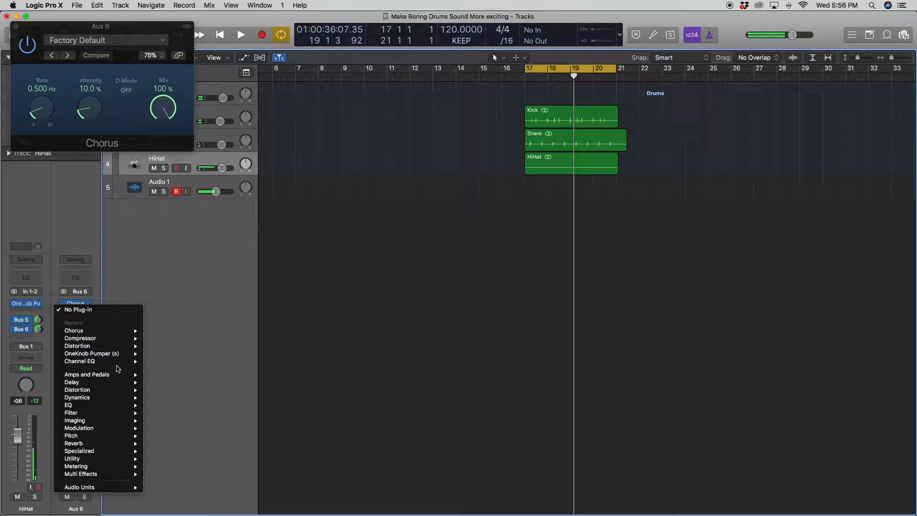
{"action": "left_click", "coordinate": [79, 361]}
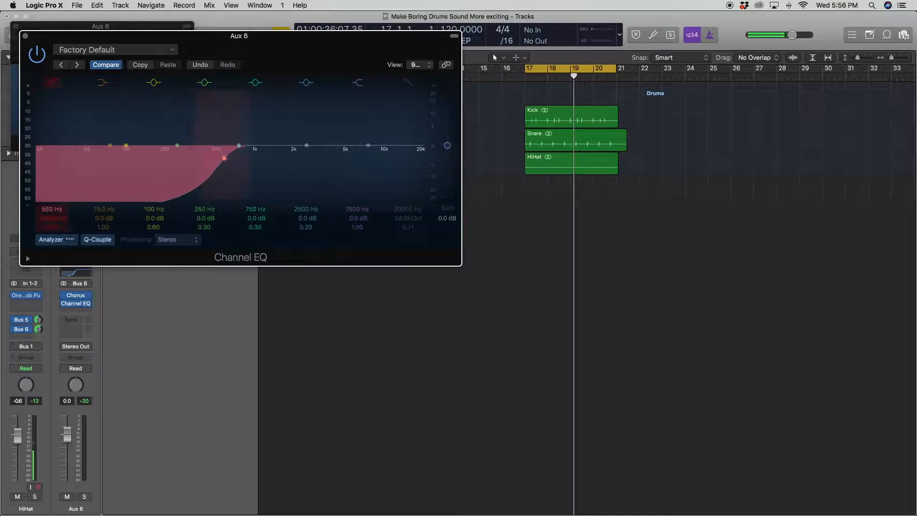
{"action": "left_click", "coordinate": [52, 82]}
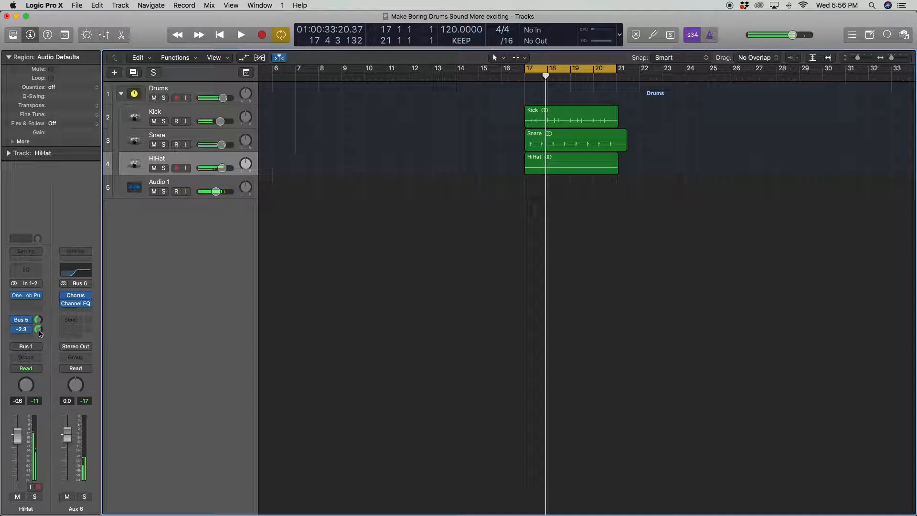
{"action": "left_click", "coordinate": [239, 35]}
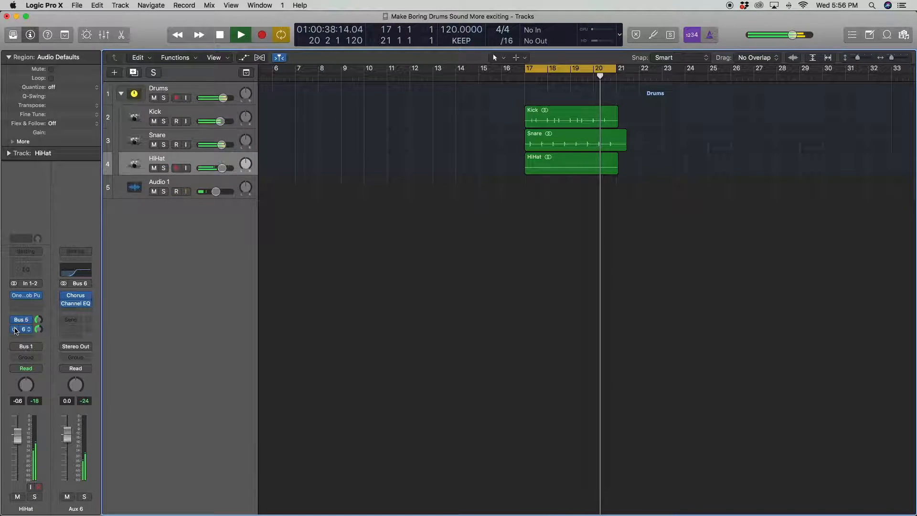
{"action": "left_click", "coordinate": [219, 34]}
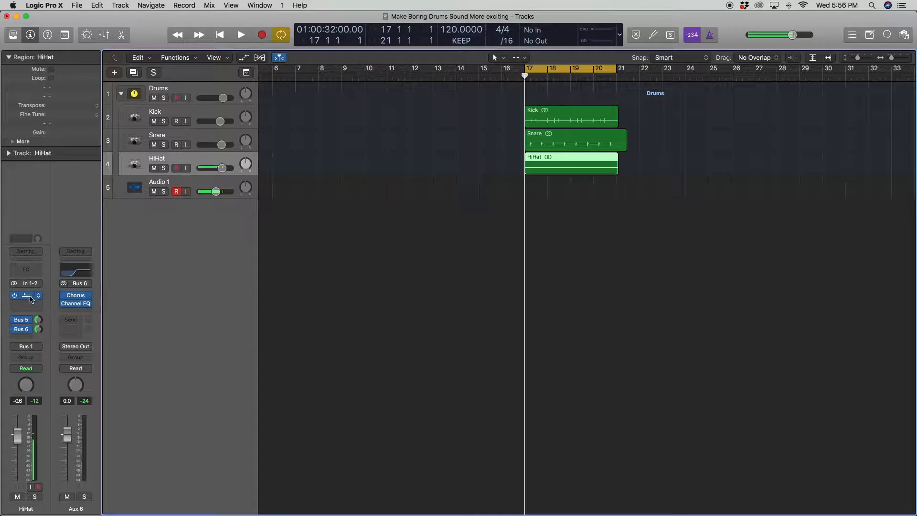
- Insert a stereo Tremolo on the HiHat channel and lower its depth
{"action": "left_click", "coordinate": [26, 298]}
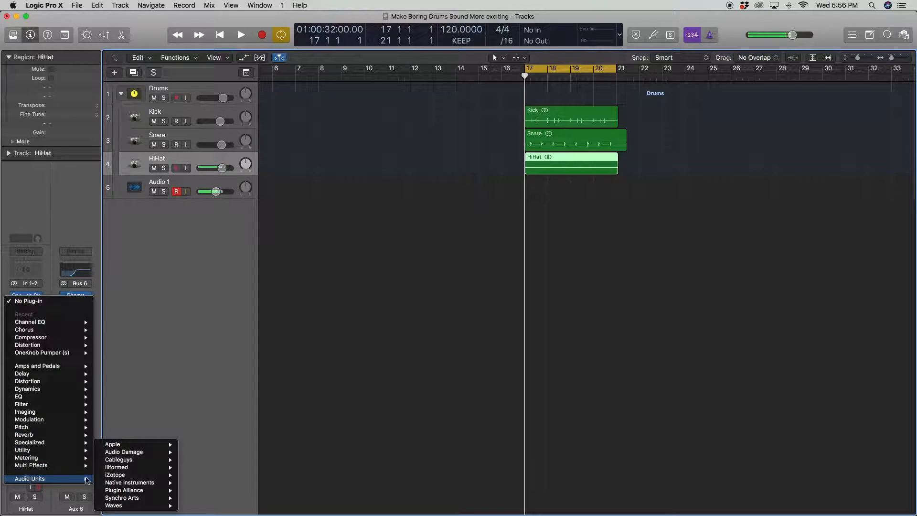
{"action": "mouse_move", "coordinate": [30, 419]}
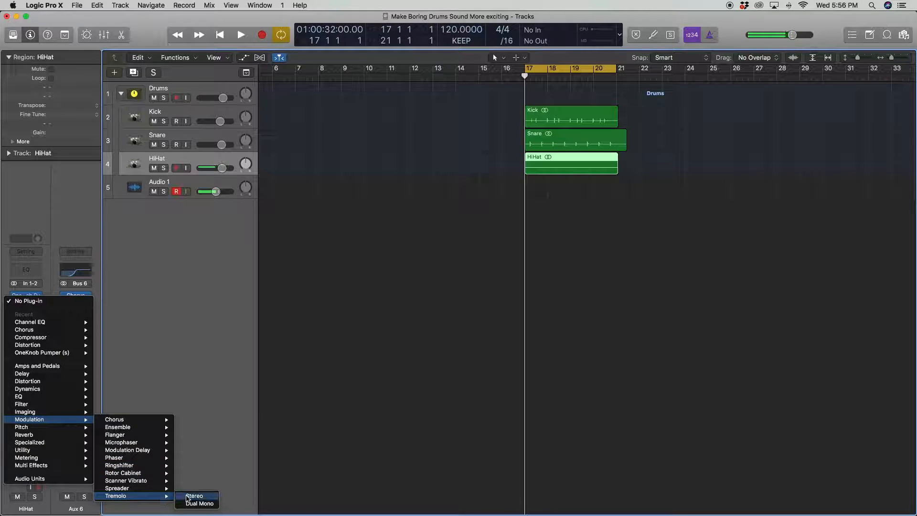
{"action": "left_click", "coordinate": [193, 495]}
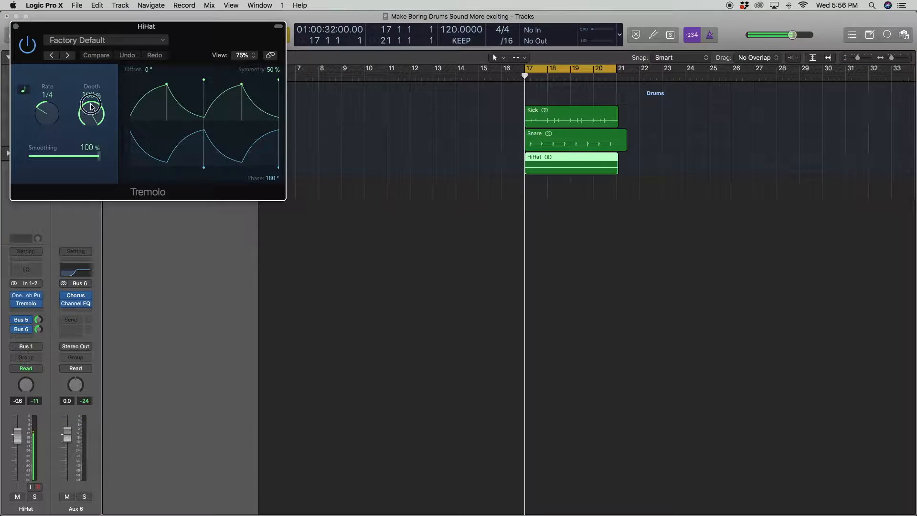
{"action": "left_click_drag", "start_coordinate": [91, 111], "coordinate": [87, 186]}
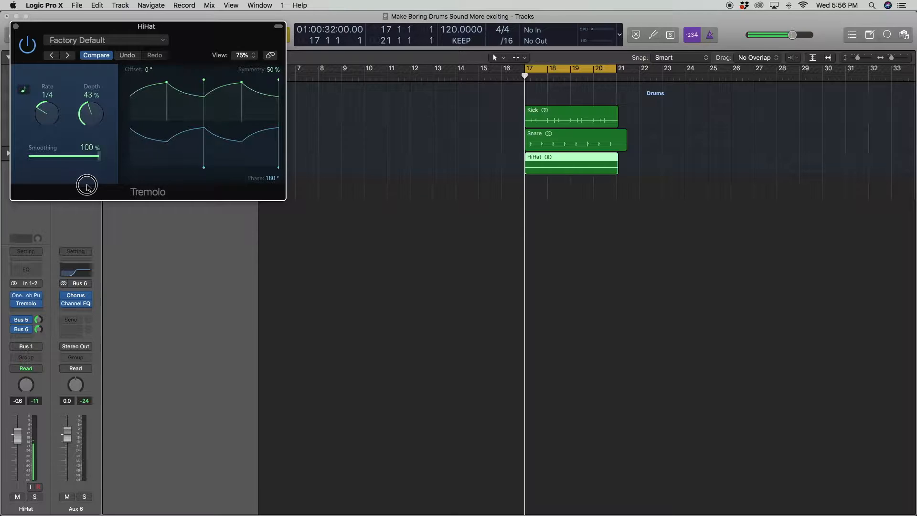
{"action": "left_click_drag", "start_coordinate": [88, 110], "coordinate": [89, 123]}
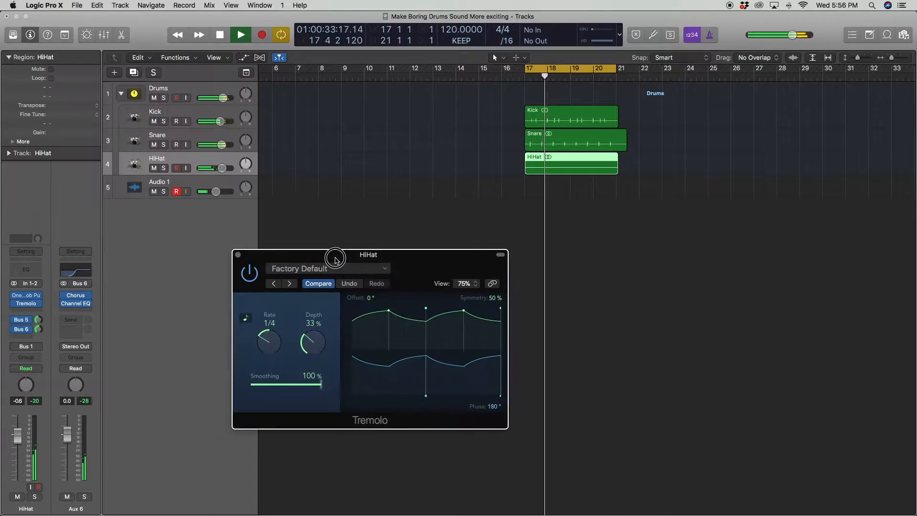
{"action": "left_click", "coordinate": [165, 167]}
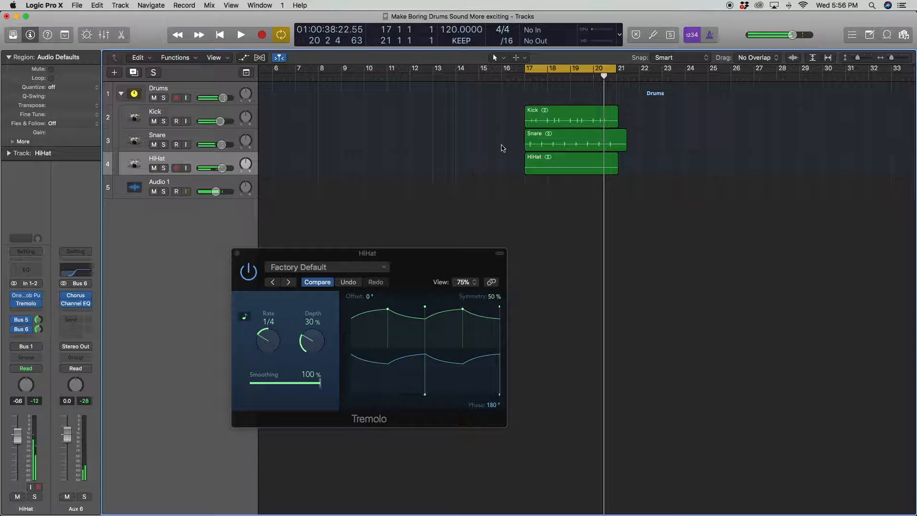
- Audition the HiHat and bring the Tremolo depth down to 26%
{"action": "left_click", "coordinate": [175, 191]}
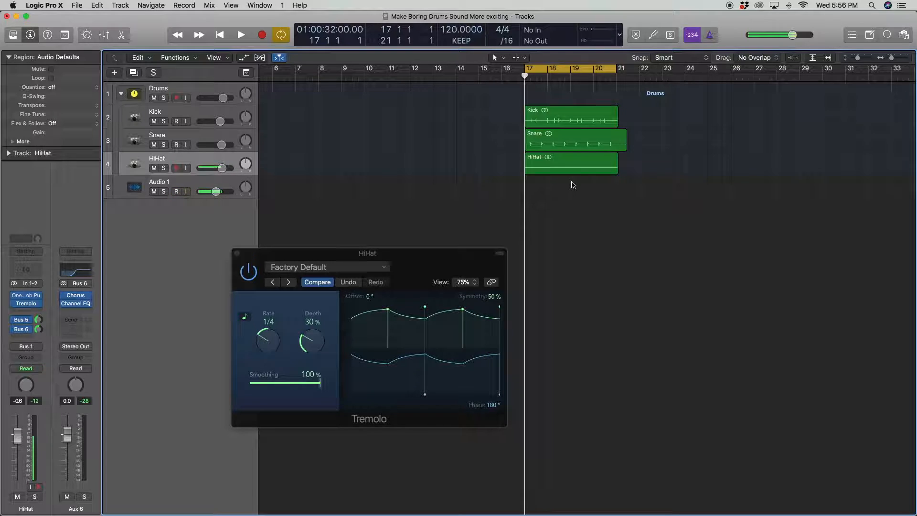
{"action": "left_click", "coordinate": [175, 191]}
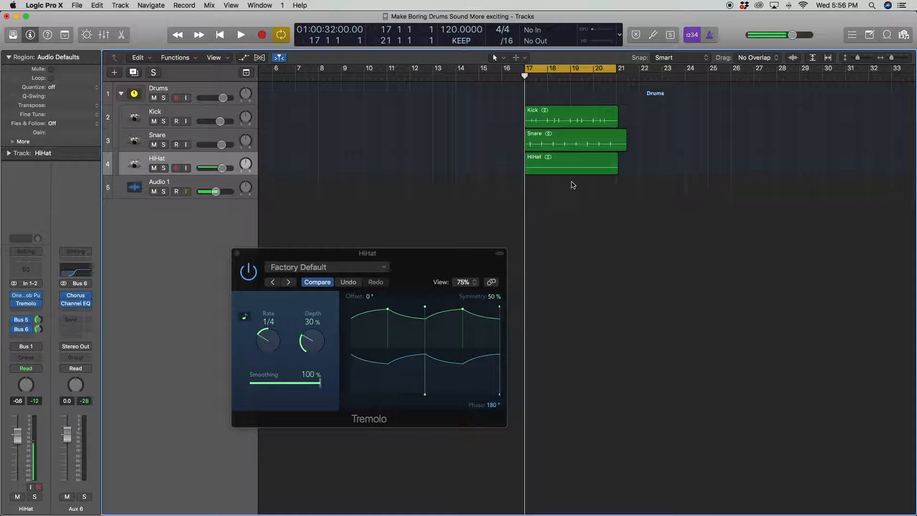
{"action": "left_click", "coordinate": [176, 191]}
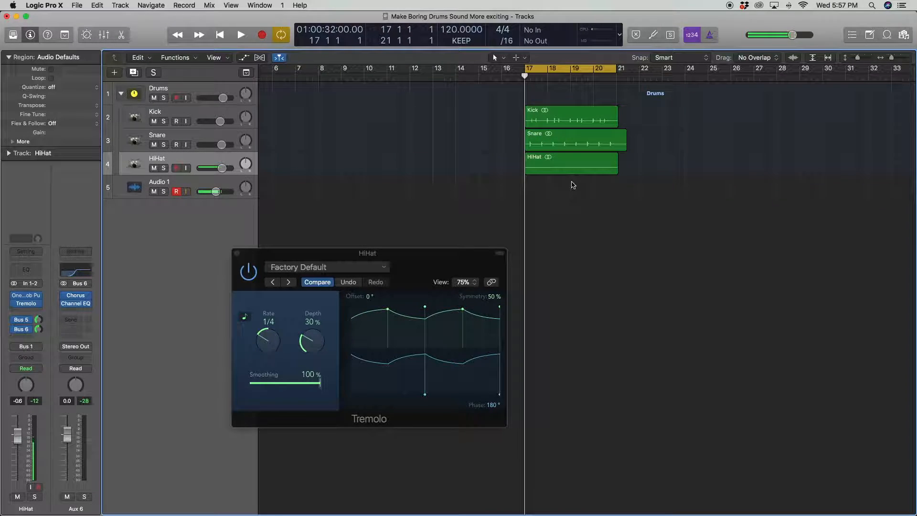
{"action": "left_click", "coordinate": [175, 191]}
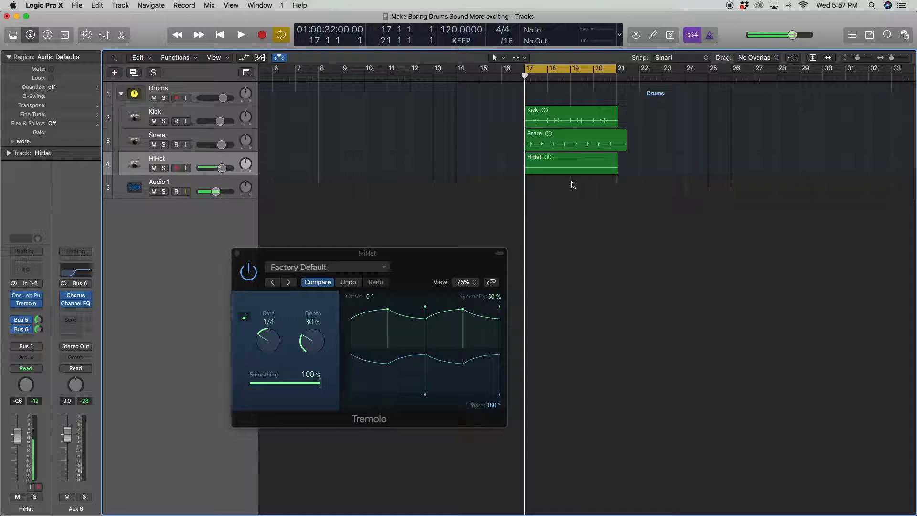
{"action": "left_click", "coordinate": [175, 191]}
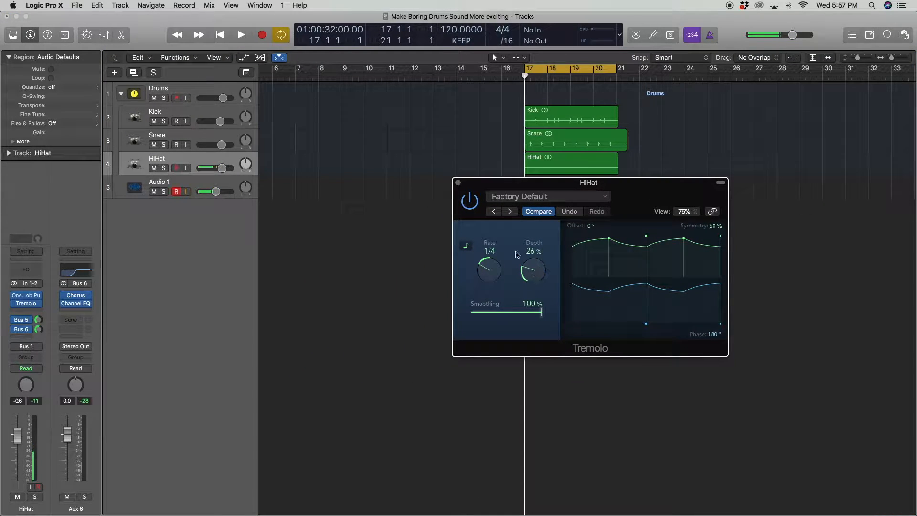
{"action": "left_click", "coordinate": [240, 35]}
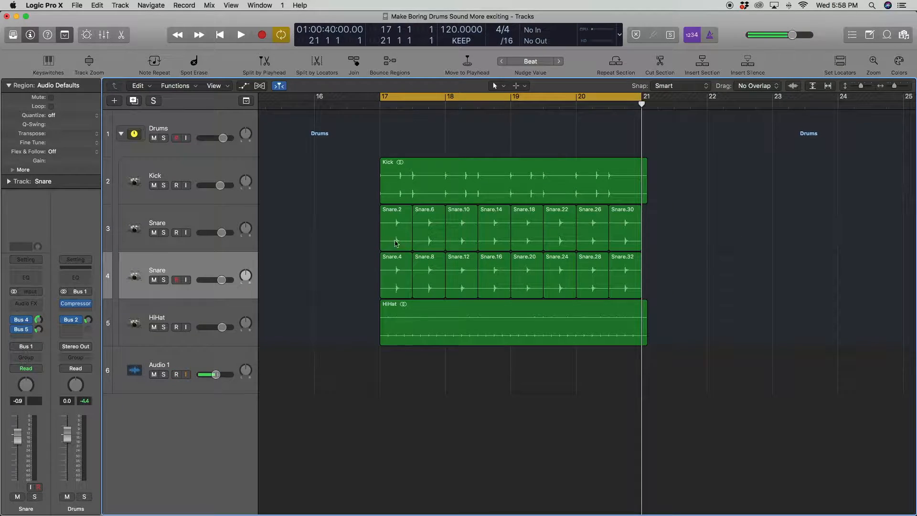
- Move the Snare.34_1–Snare.37_1 slices into track 3's gaps and zoom in horizontally
{"action": "left_click", "coordinate": [396, 275]}
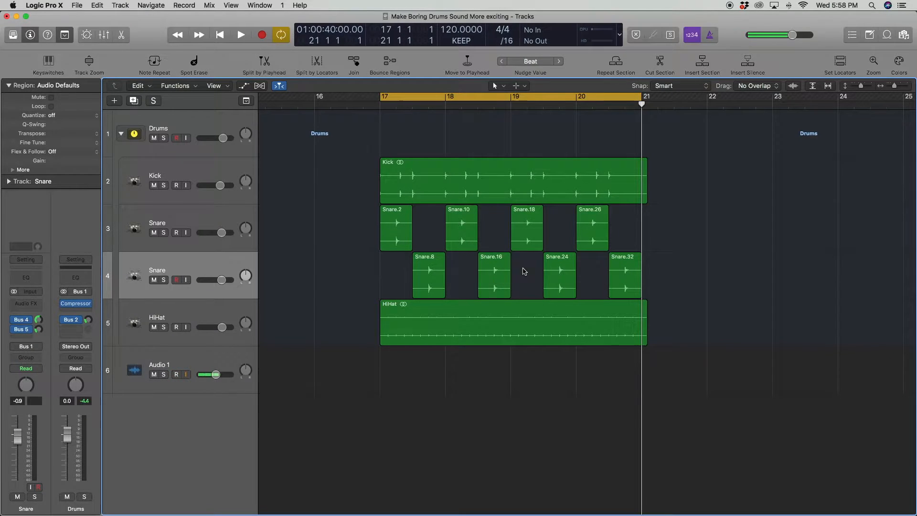
{"action": "left_click", "coordinate": [170, 374]}
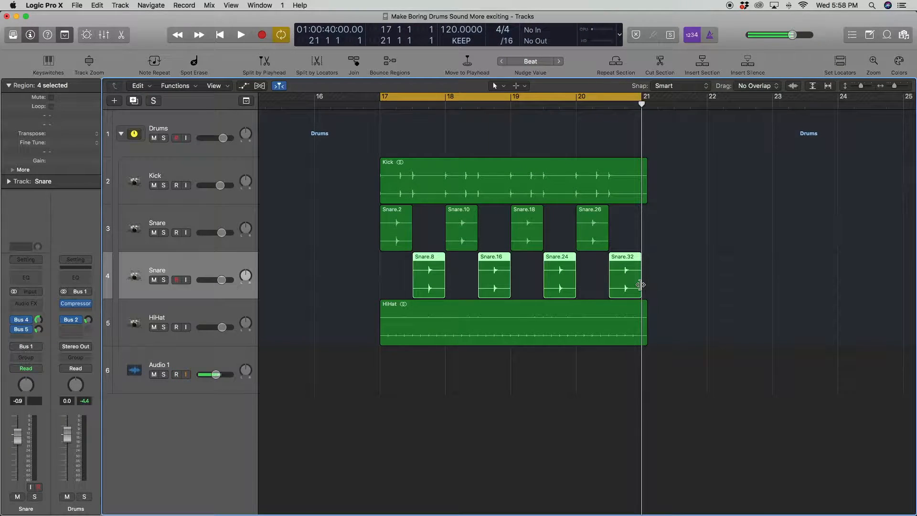
{"action": "left_click", "coordinate": [177, 374]}
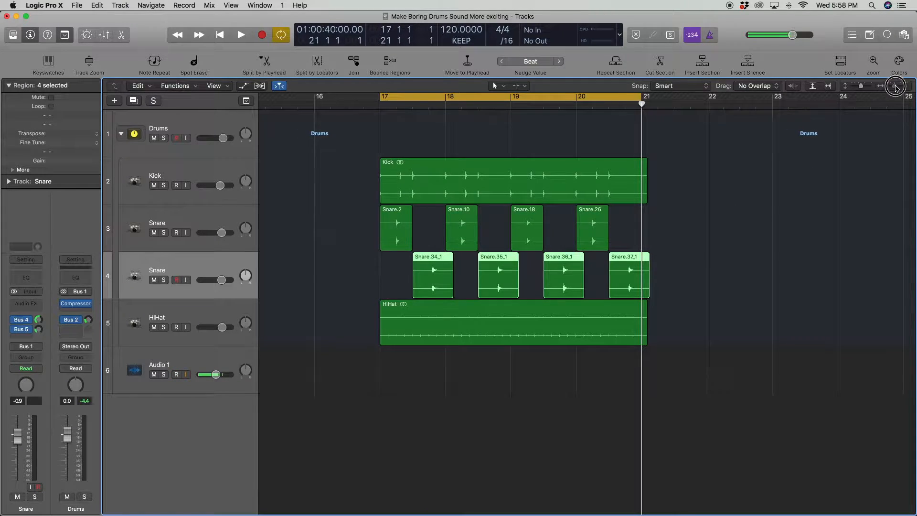
{"action": "left_click", "coordinate": [896, 85]}
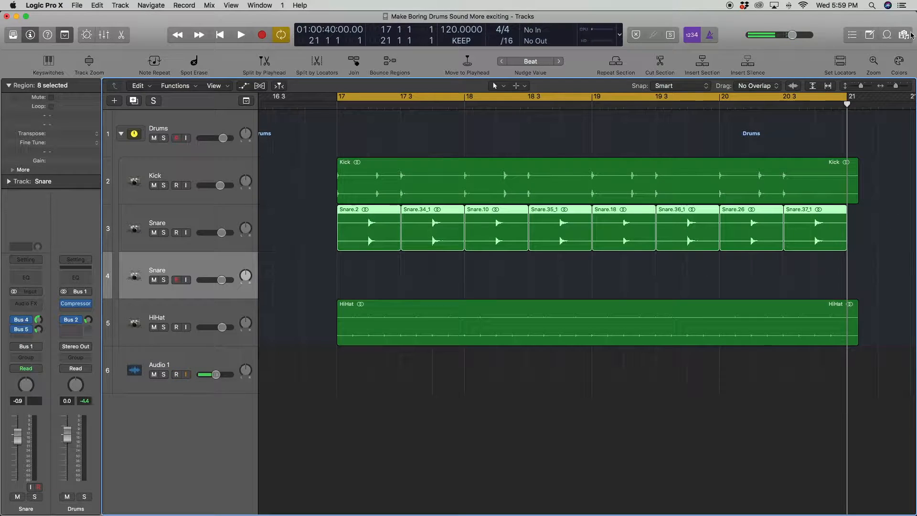
- Crossfade each snare region boundary with the Fade Tool and audition the pattern
{"action": "left_click", "coordinate": [494, 86]}
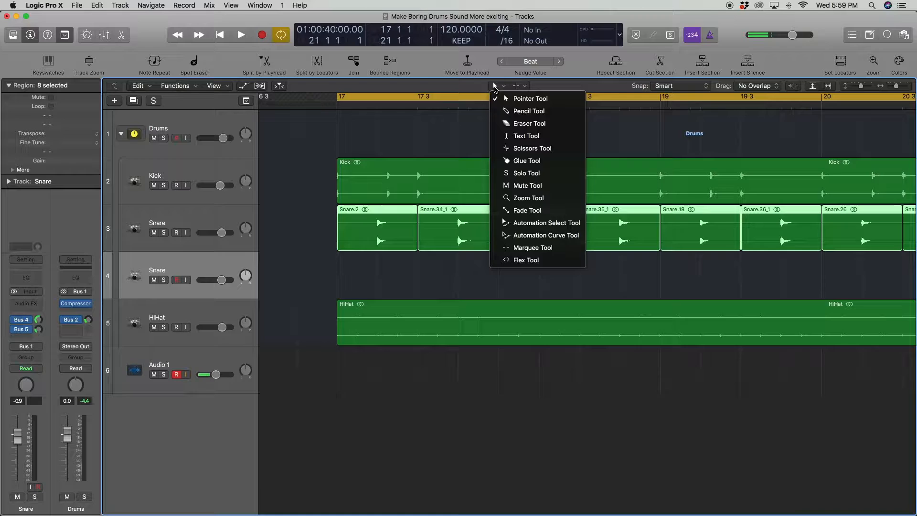
{"action": "left_click", "coordinate": [527, 198]}
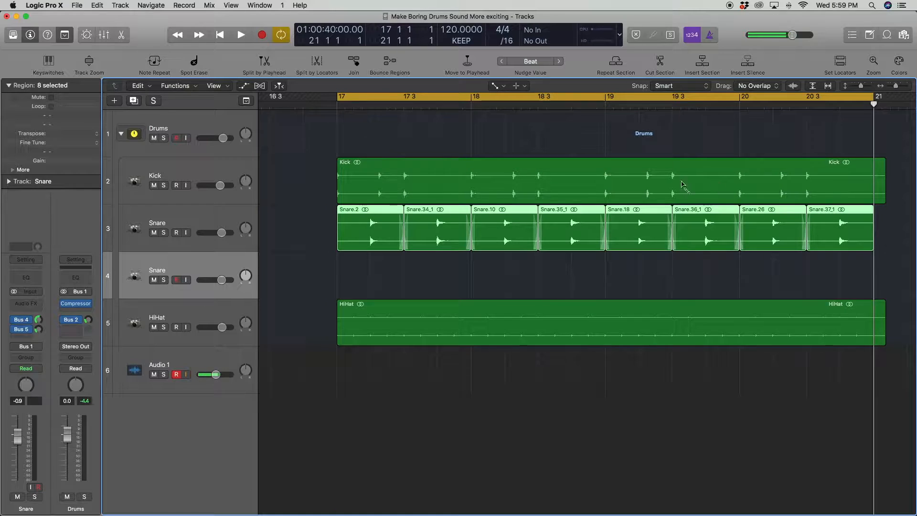
{"action": "left_click", "coordinate": [848, 228]}
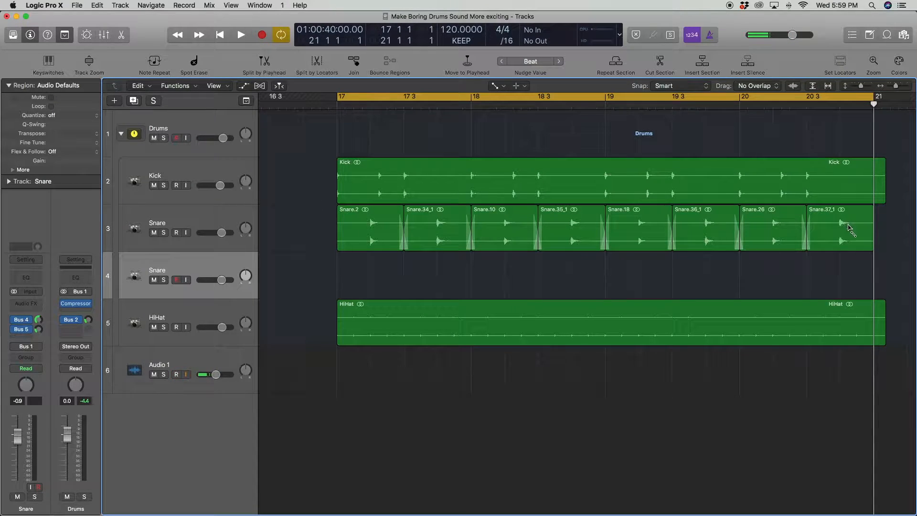
{"action": "left_click", "coordinate": [836, 228]}
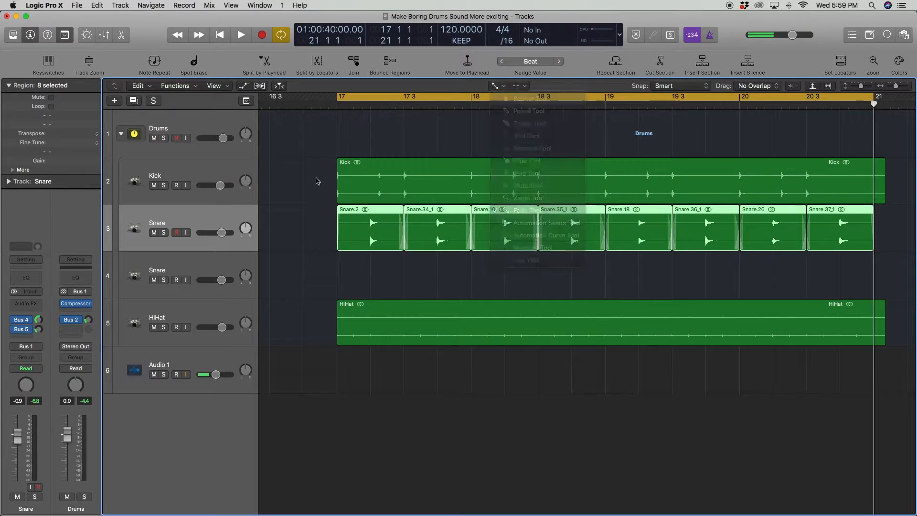
{"action": "left_click", "coordinate": [240, 34]}
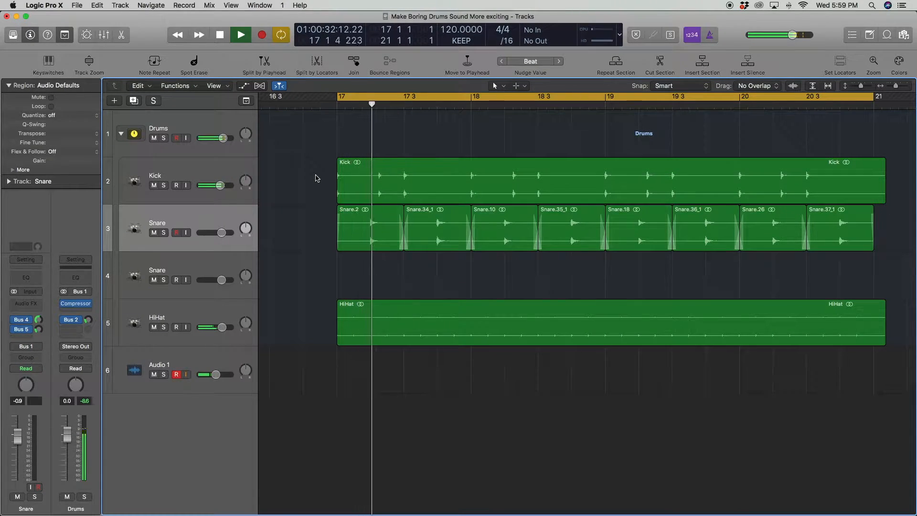
{"action": "left_click", "coordinate": [240, 34]}
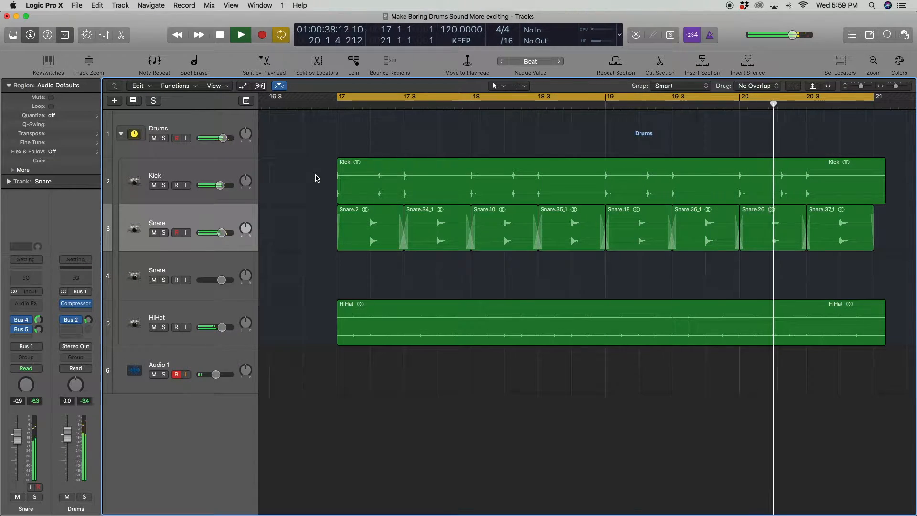
{"action": "left_click", "coordinate": [239, 34]}
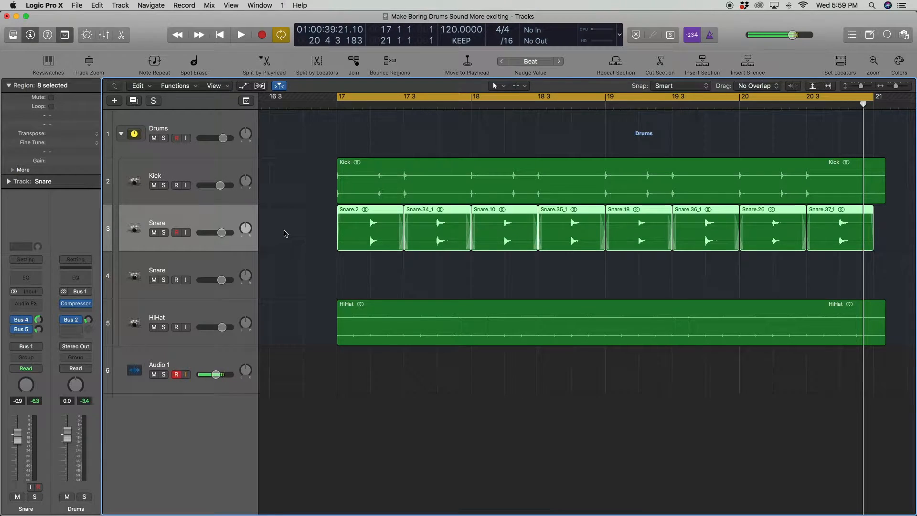
- Resize snare regions and swap in Snare.35, Snare.37 and Snare.39 hits
{"action": "left_click", "coordinate": [240, 34]}
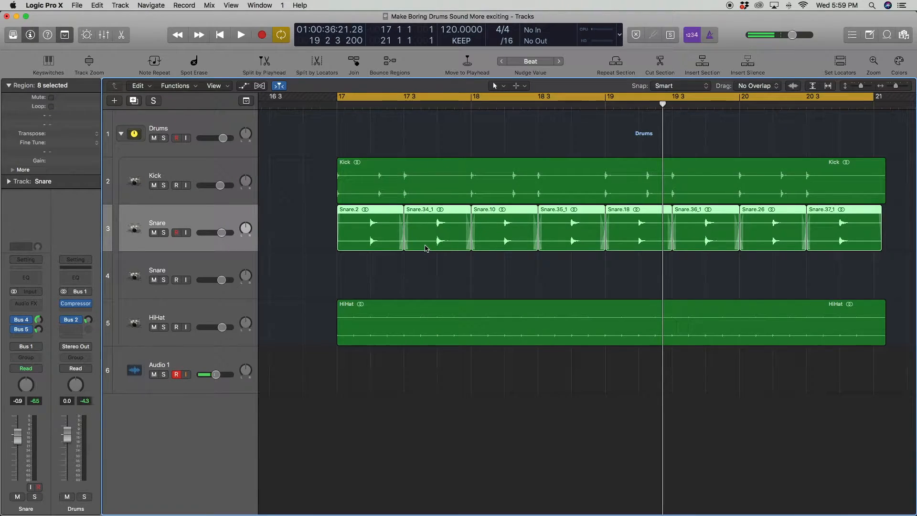
{"action": "left_click", "coordinate": [240, 34]}
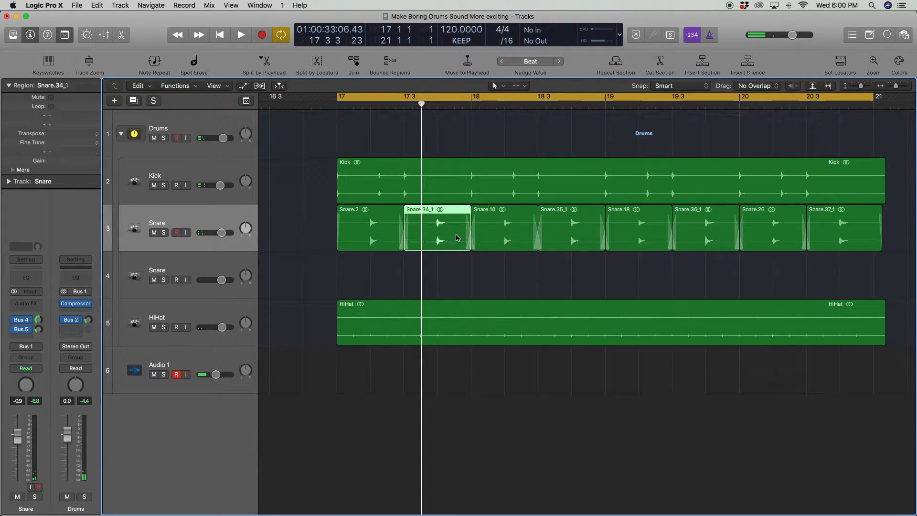
{"action": "left_click", "coordinate": [570, 228]}
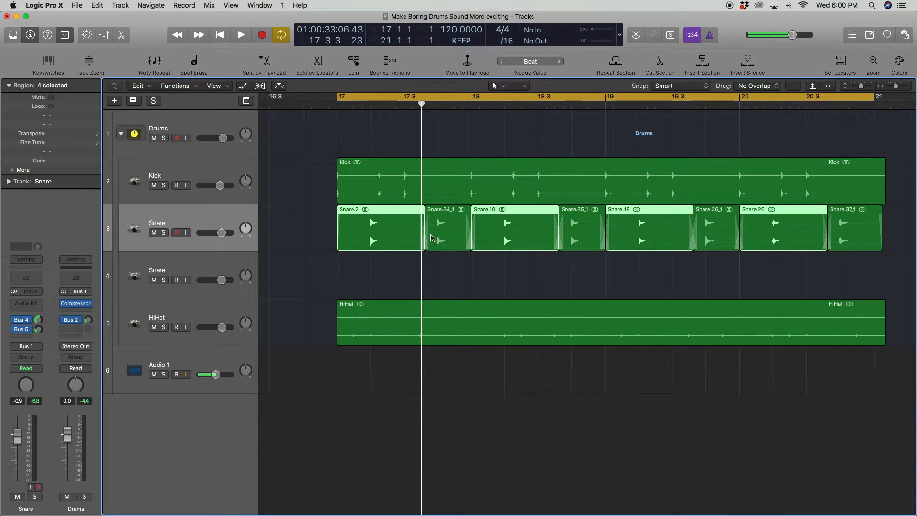
{"action": "left_click", "coordinate": [240, 35]}
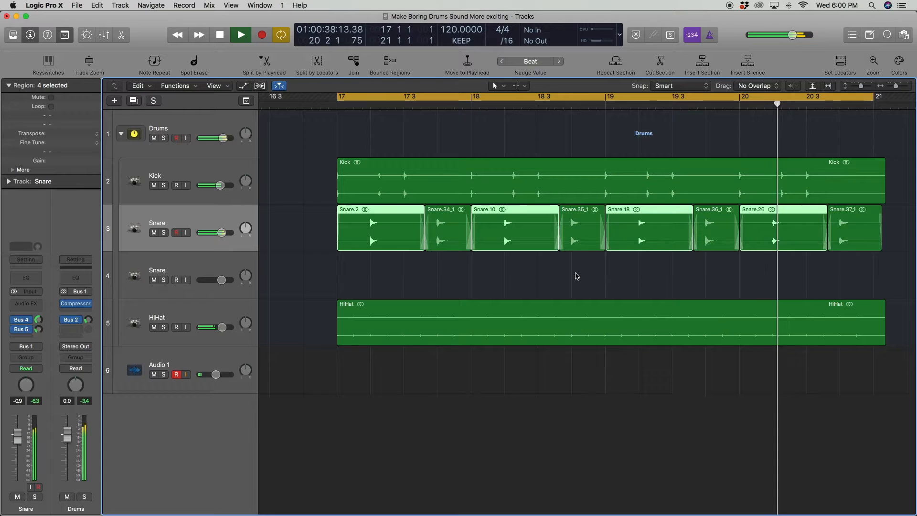
{"action": "left_click", "coordinate": [219, 35]}
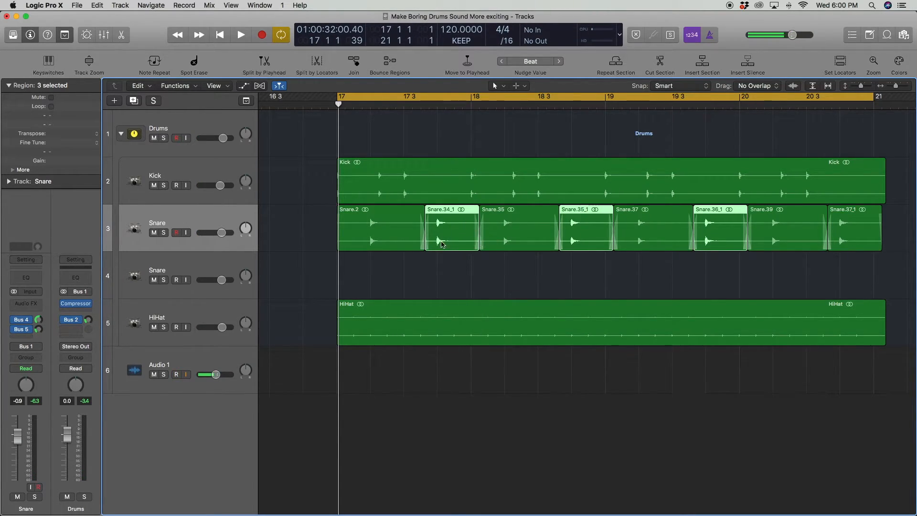
- Play back the reworked snare pattern from bar 17, then stop
{"action": "left_click", "coordinate": [240, 34]}
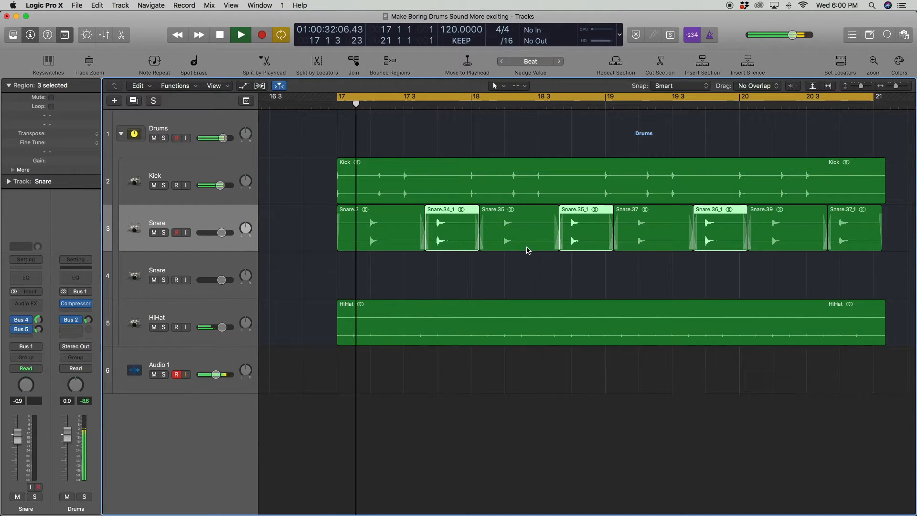
{"action": "left_click", "coordinate": [240, 34]}
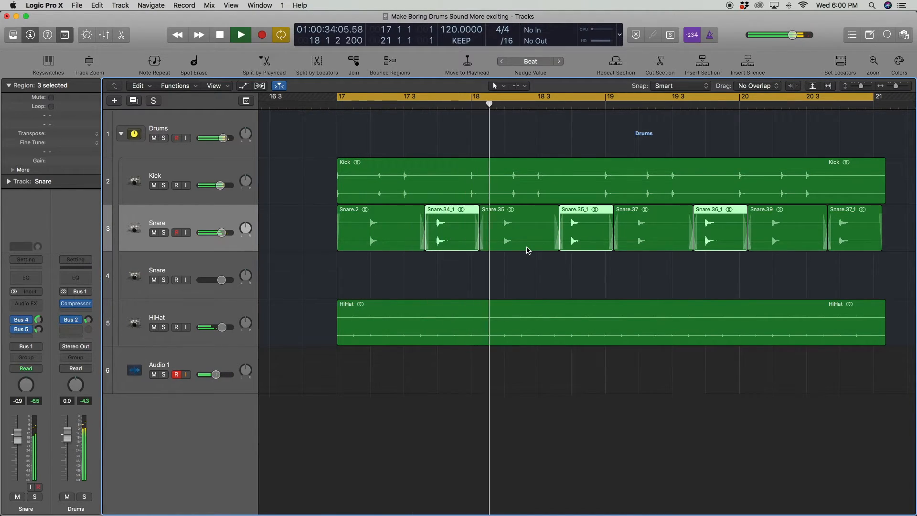
{"action": "left_click", "coordinate": [240, 34]}
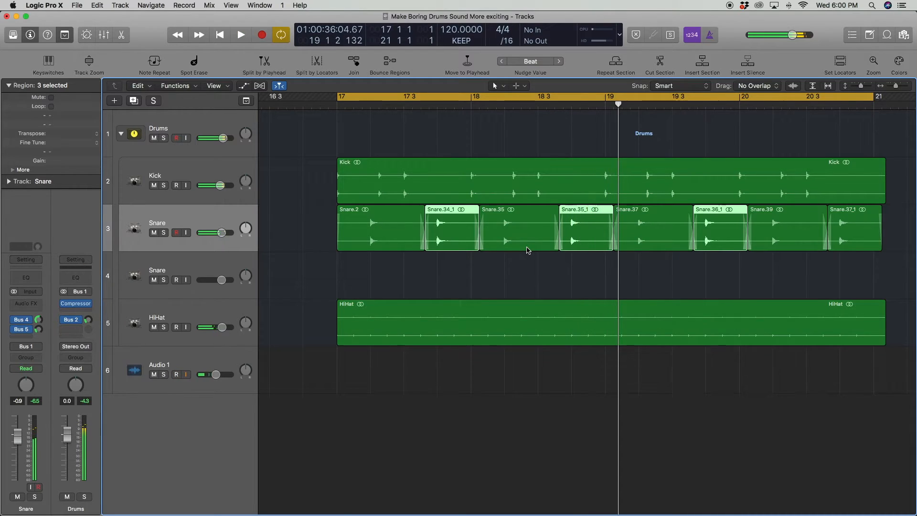
{"action": "left_click", "coordinate": [240, 35]}
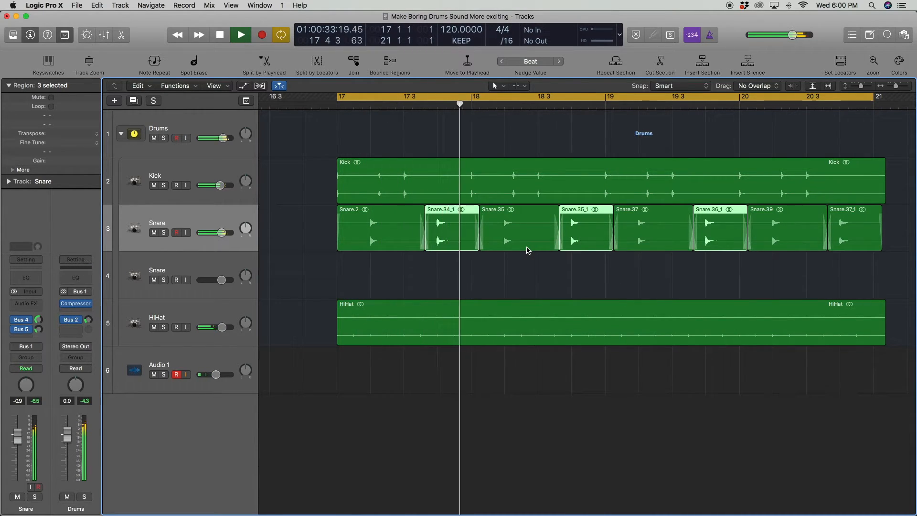
{"action": "left_click", "coordinate": [219, 34]}
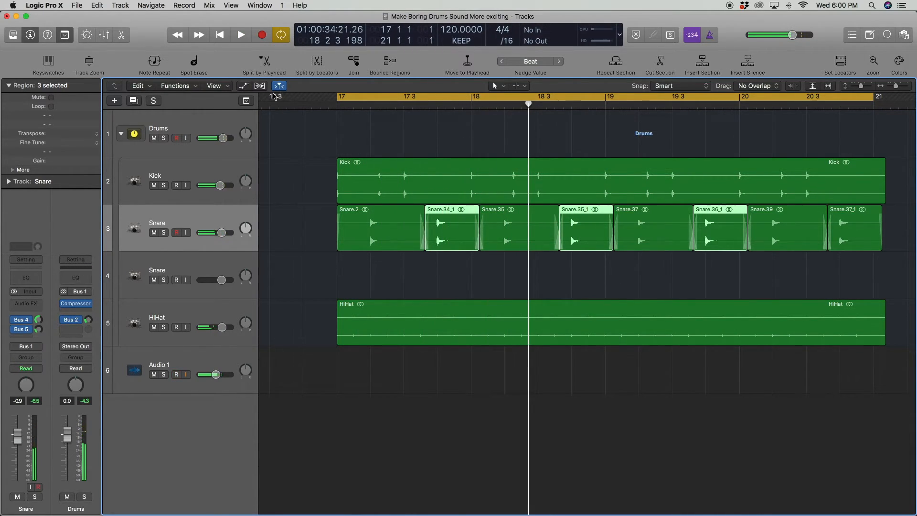
{"action": "left_click", "coordinate": [273, 286]}
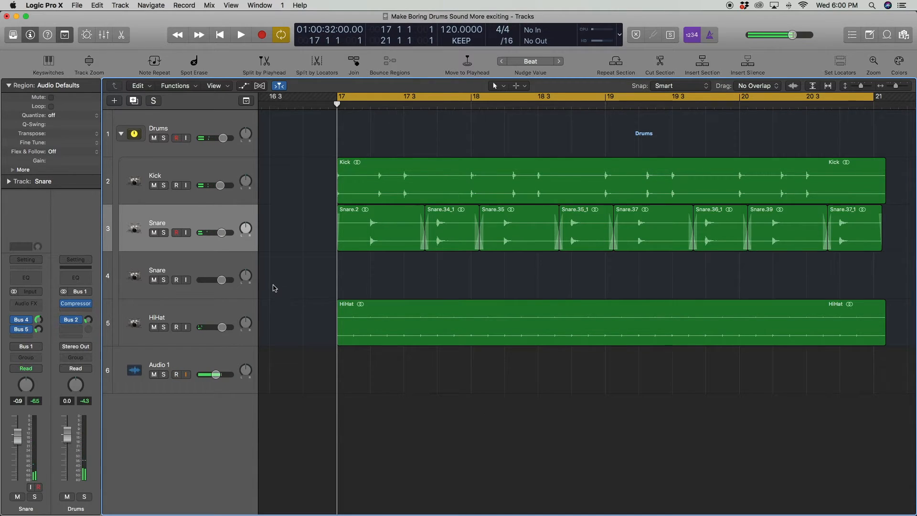
{"action": "left_click", "coordinate": [159, 365]}
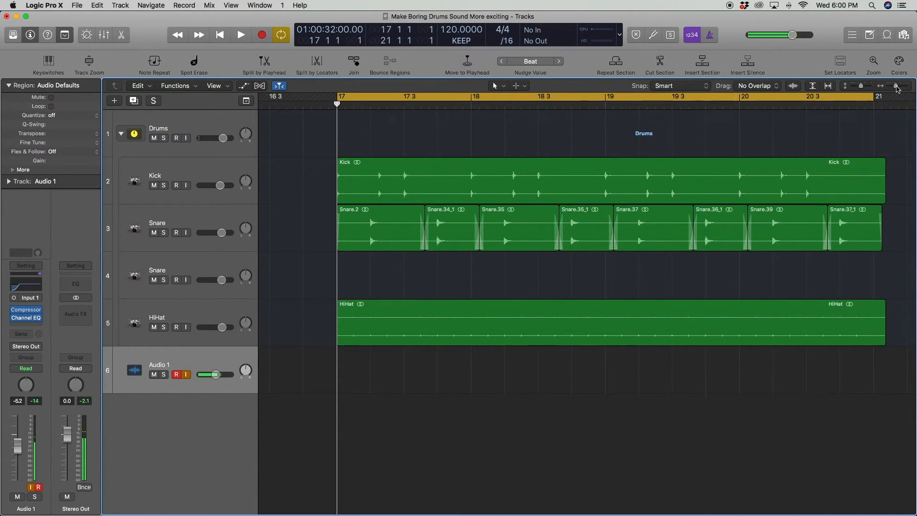
{"action": "left_click", "coordinate": [894, 85]}
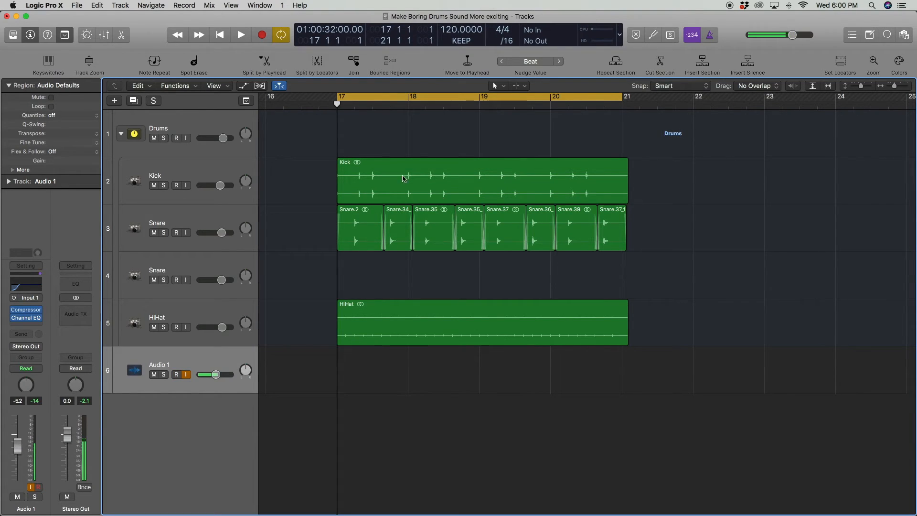
{"action": "left_click", "coordinate": [175, 374]}
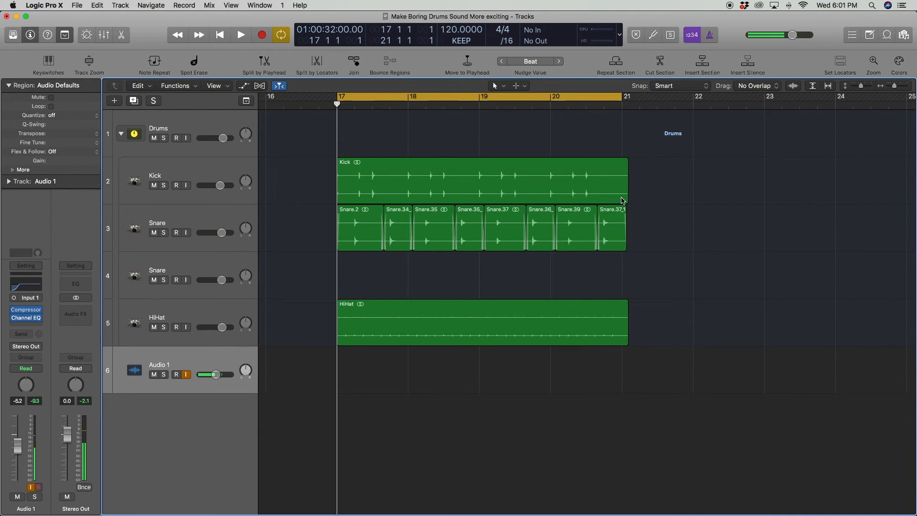
{"action": "left_click", "coordinate": [177, 374]}
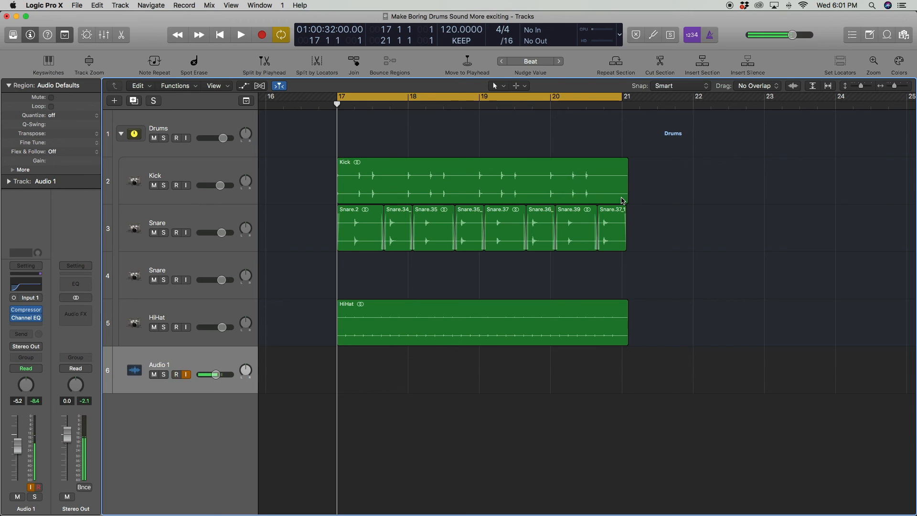
{"action": "left_click", "coordinate": [175, 374]}
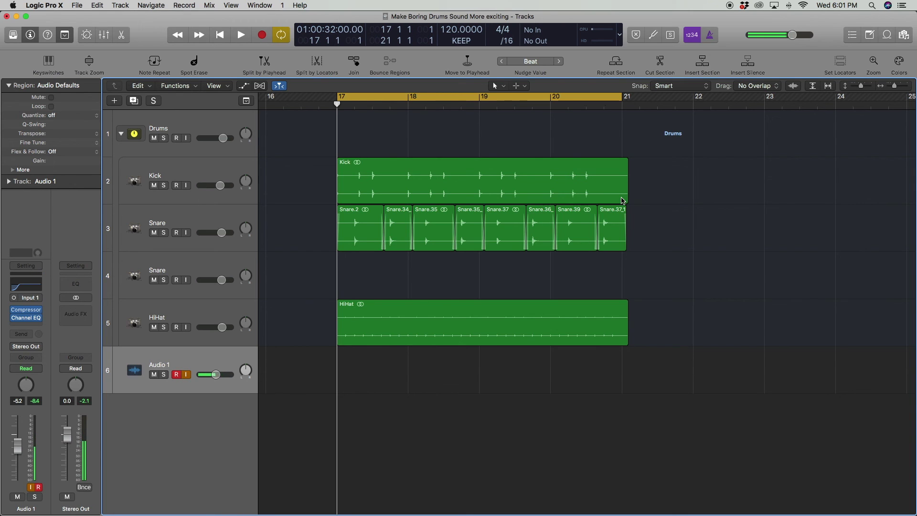